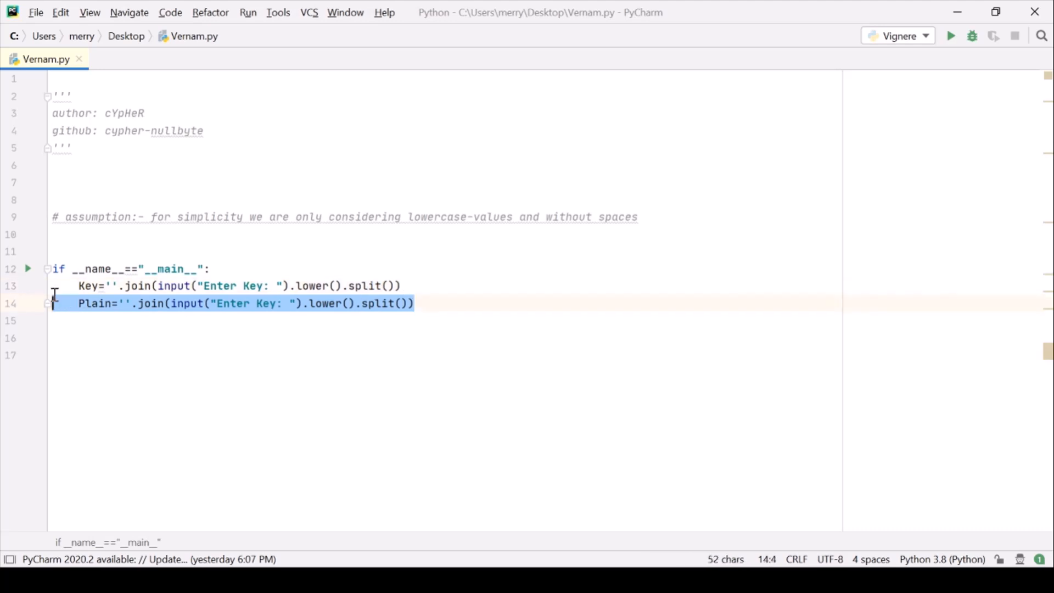
- Remove the lowercase-values wording from the assumption comment and go to the end of the Plain line
click(58, 251)
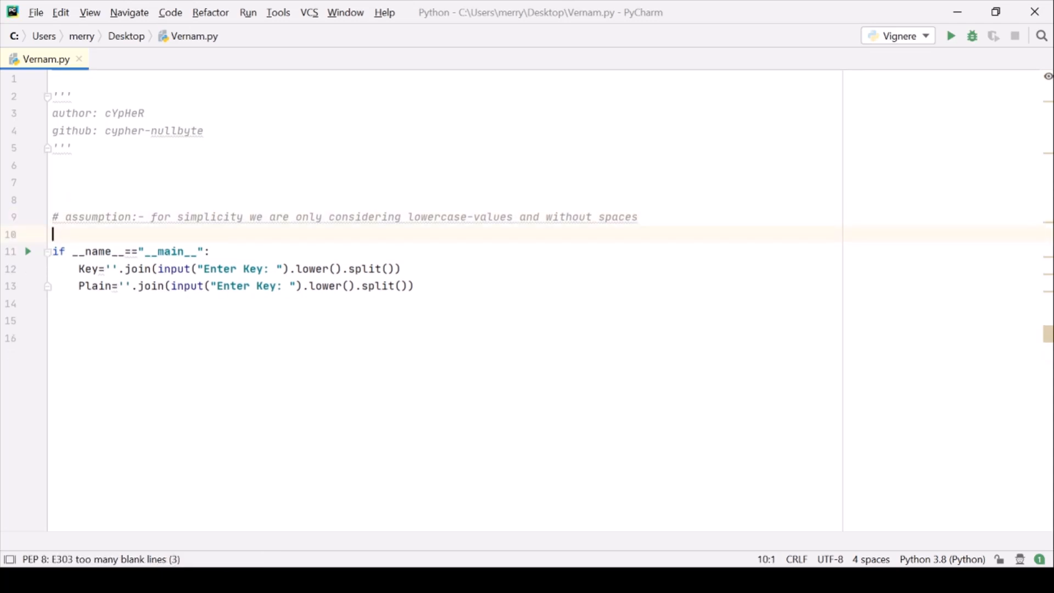
click(231, 216)
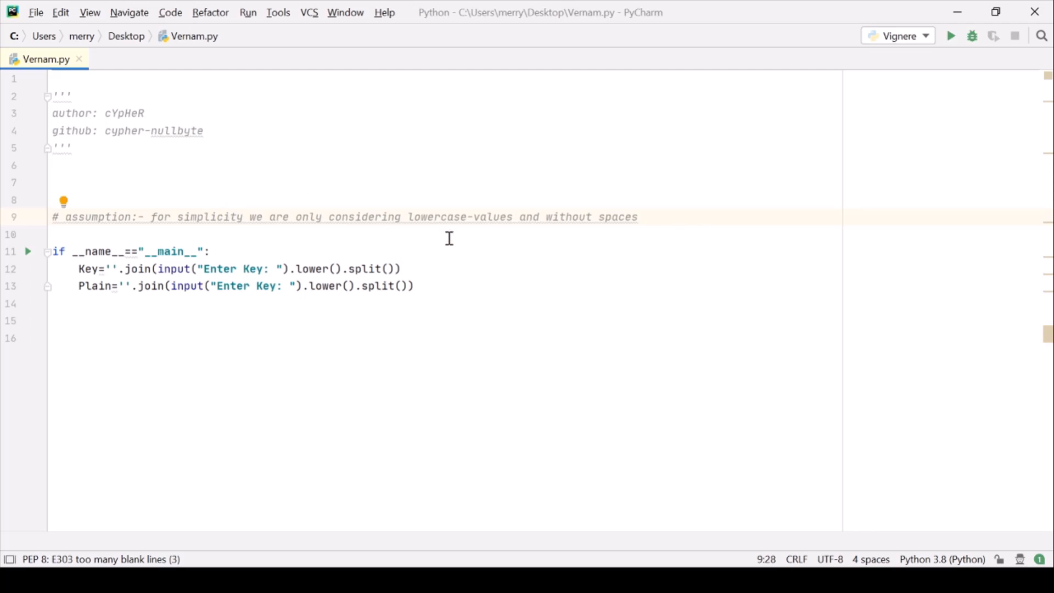
mouse_move(408, 215)
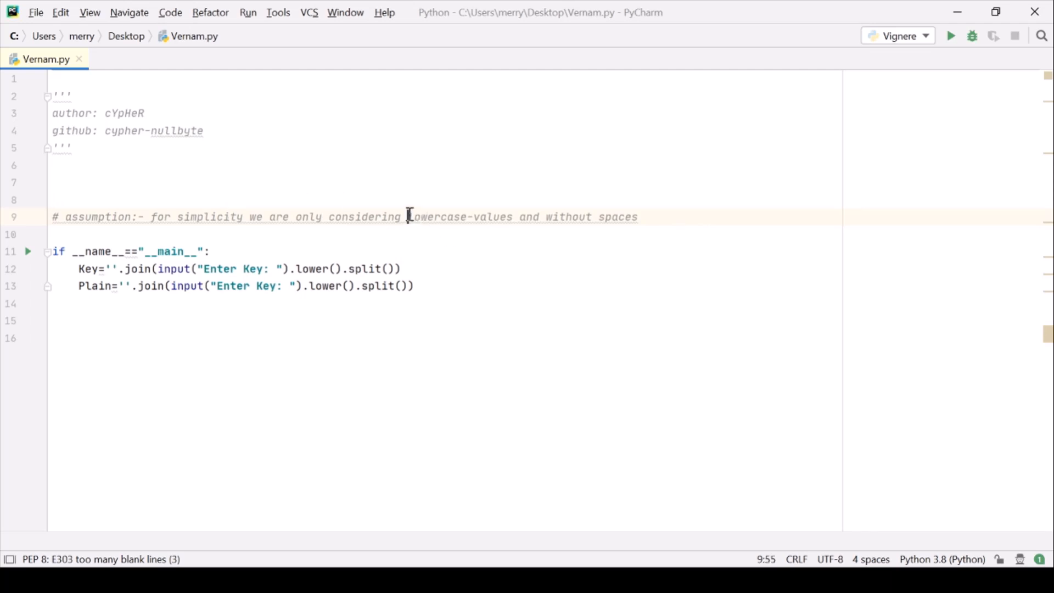
drag(409, 216, 638, 216)
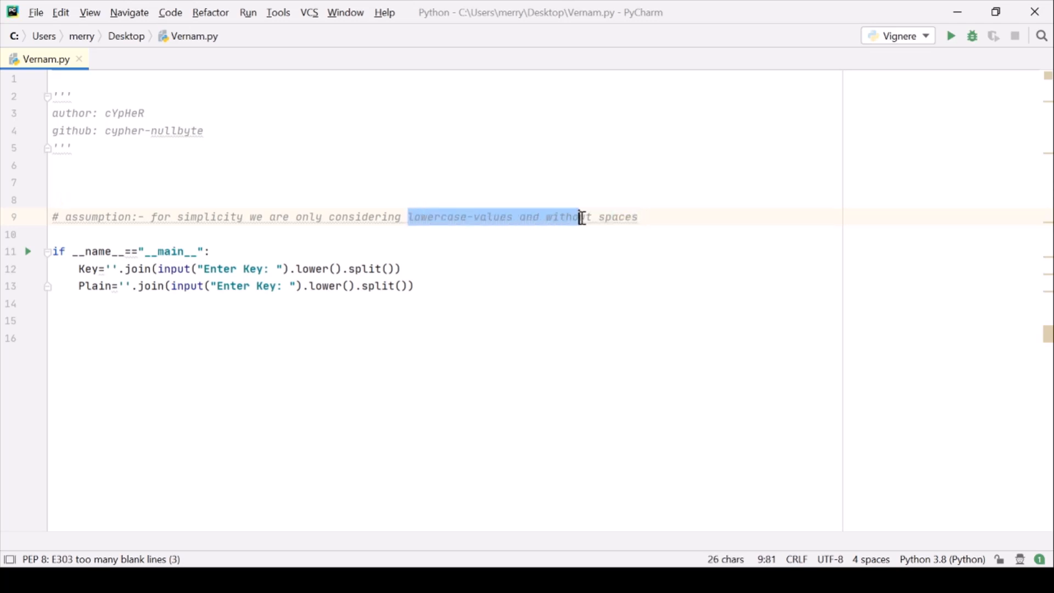
click(622, 216)
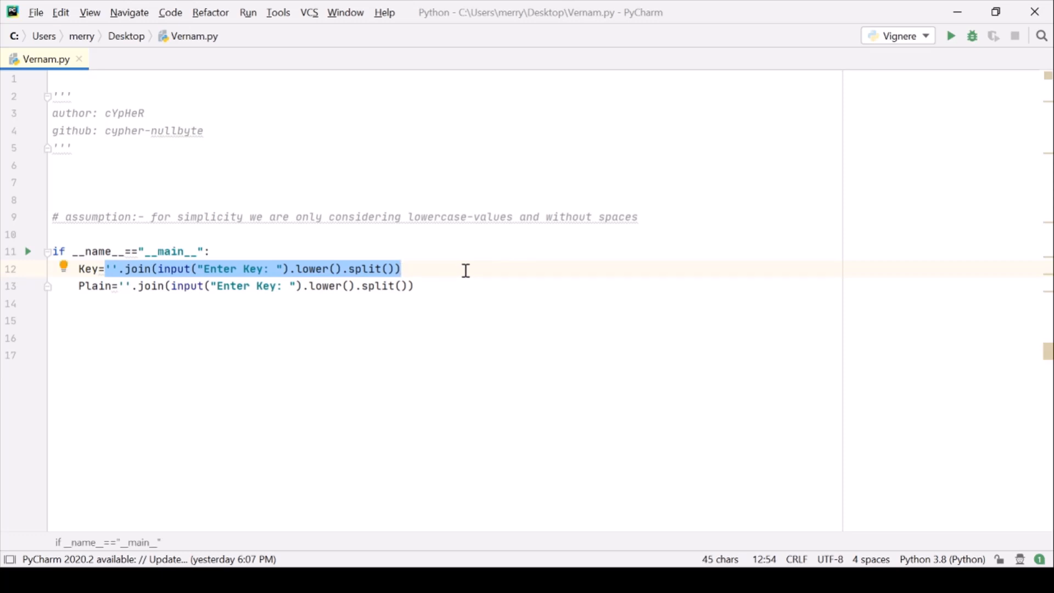
double_click(311, 268)
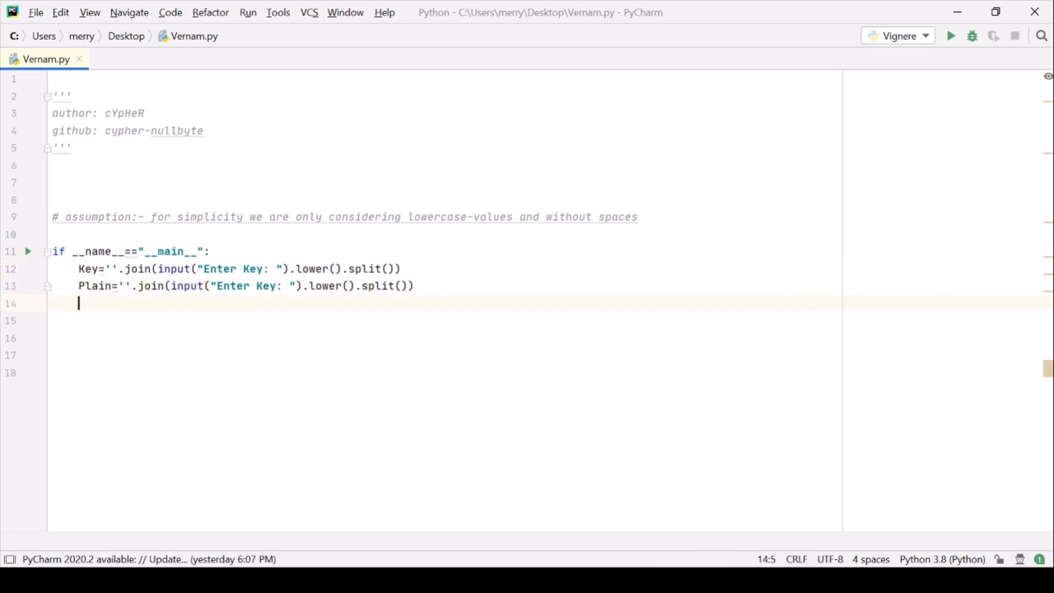
- Start the length check if(len(Key)!=len(Plain)): in the main block
text(if)
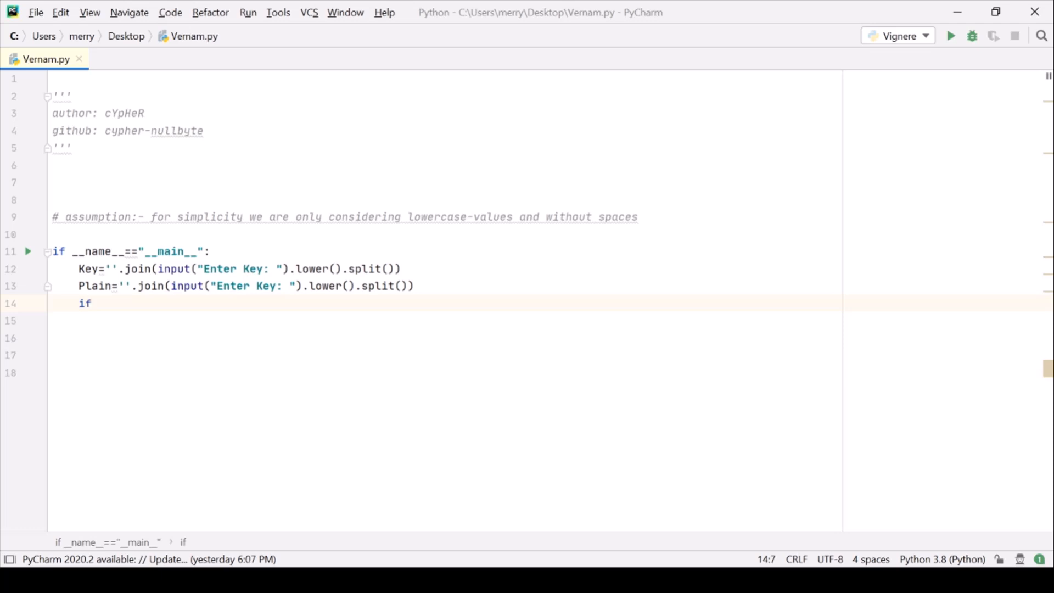
text(()
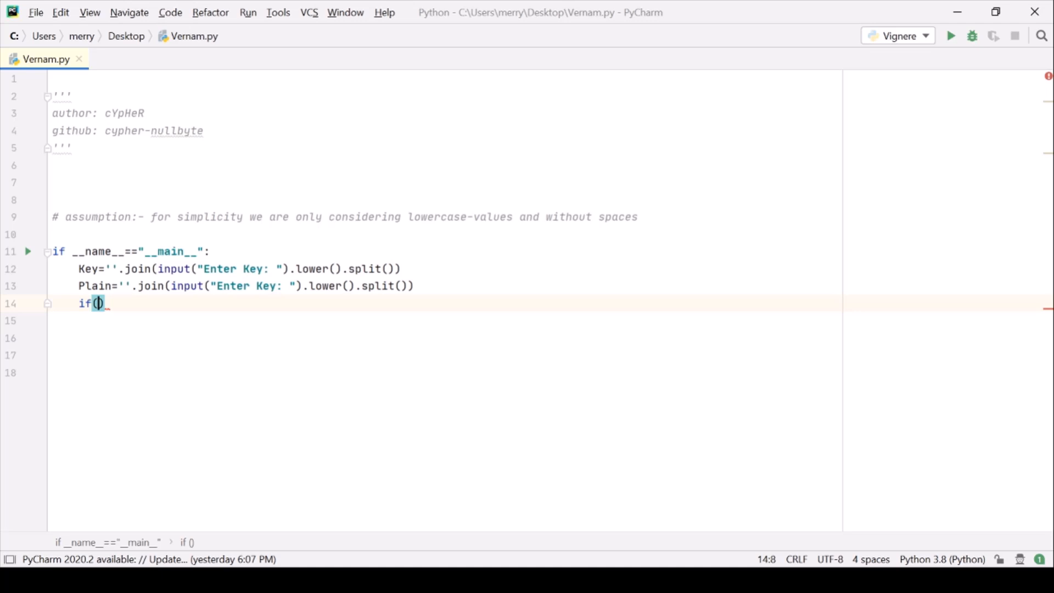
text(len(k)
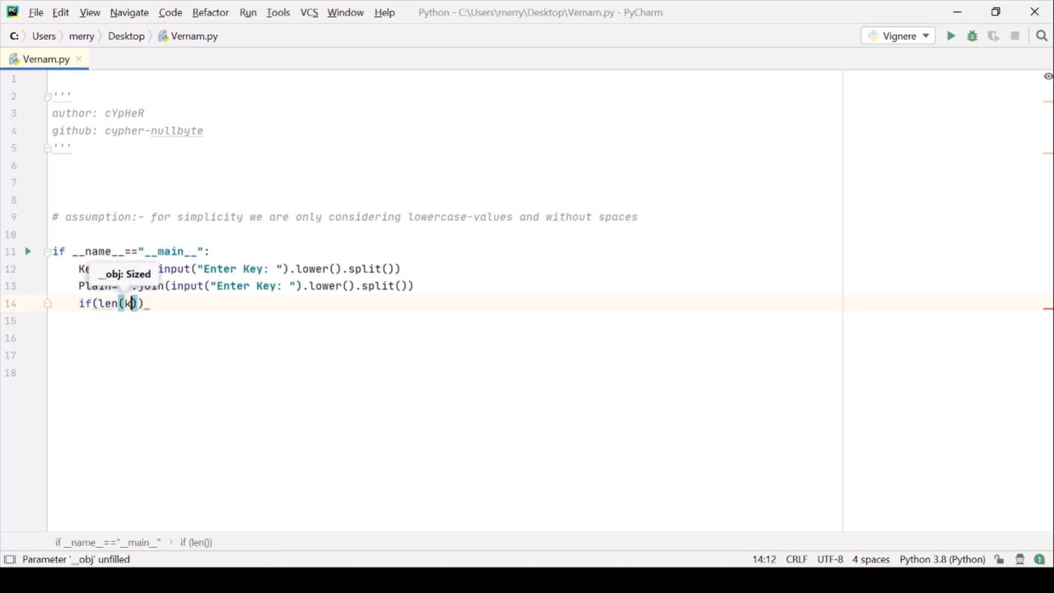
text(K)
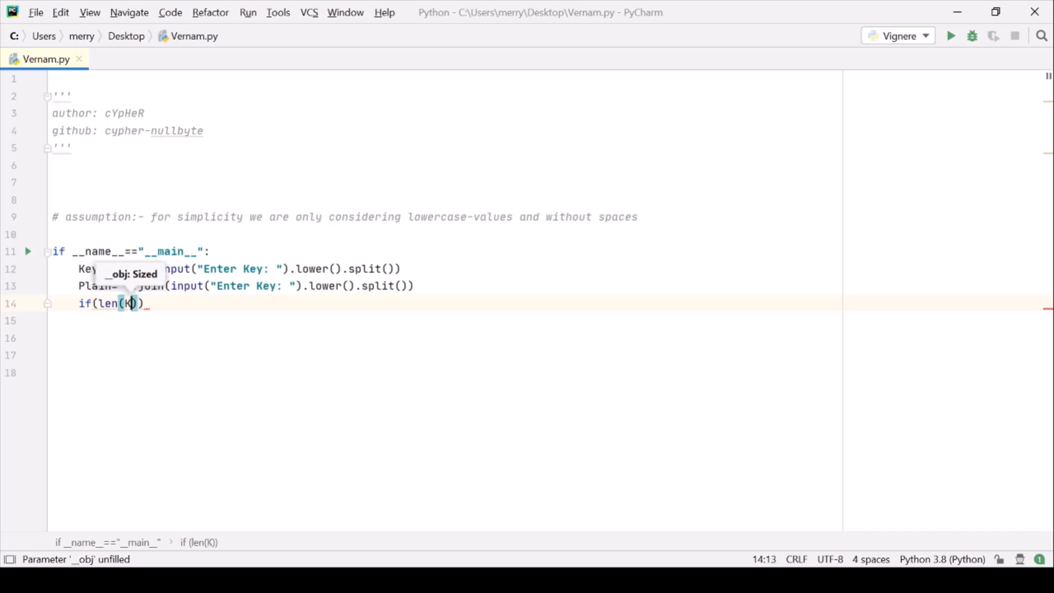
text(ey)!)
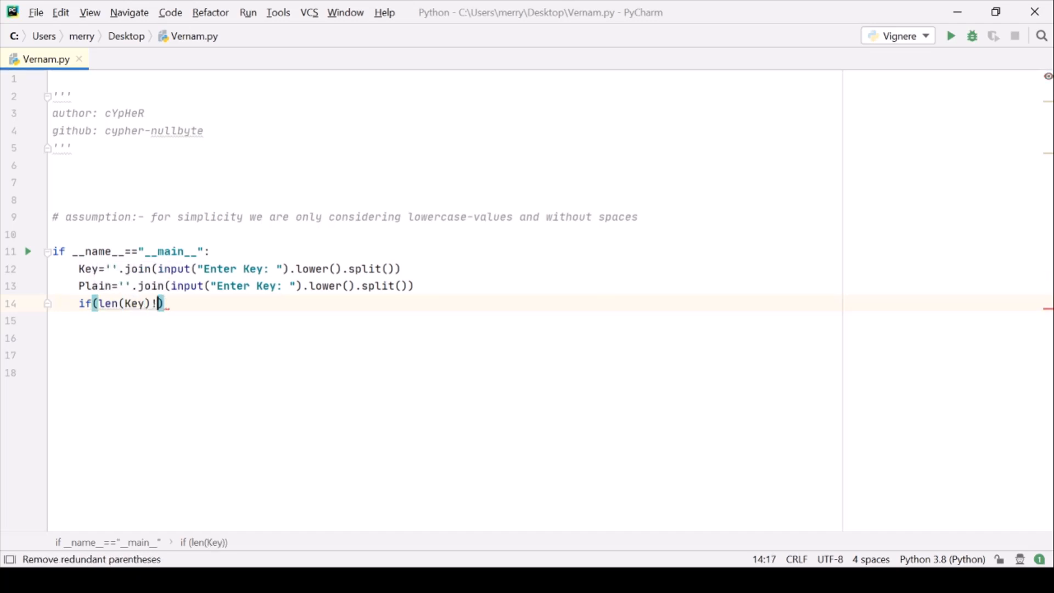
text(=len())
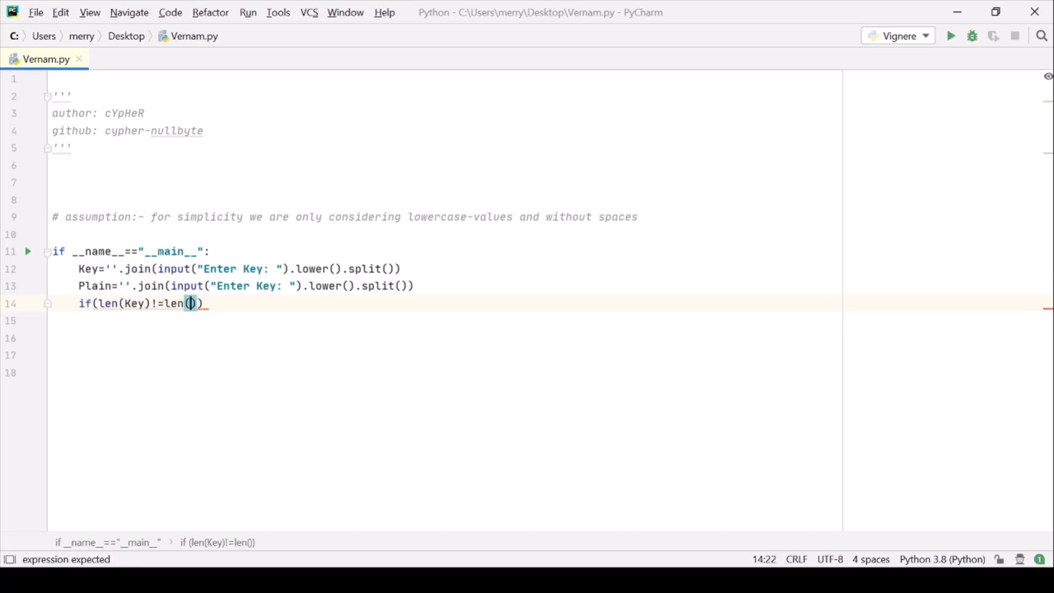
text(Plain)
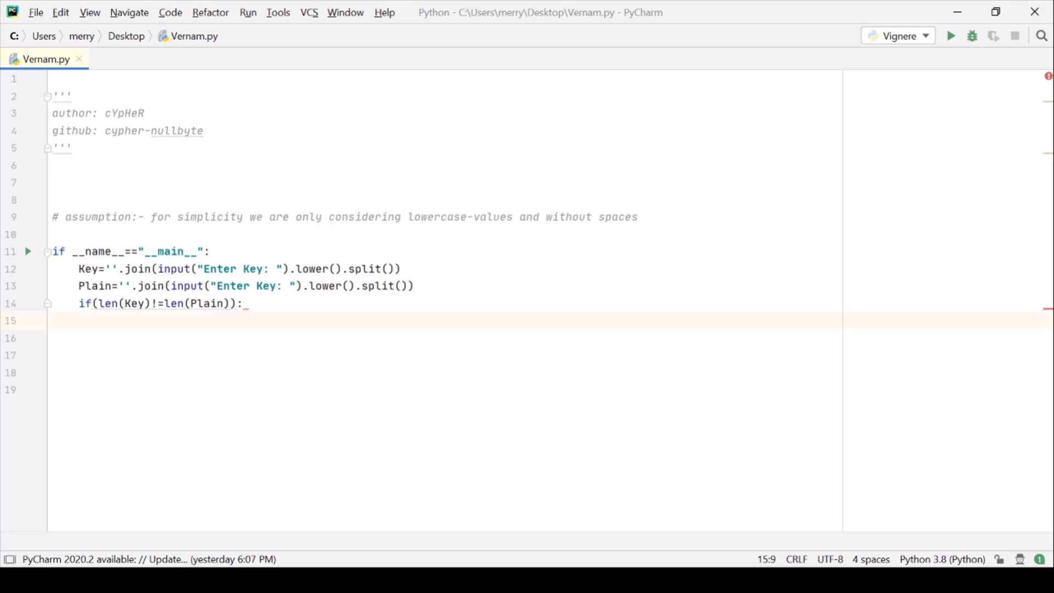
- Under the check, print "Invalid Key!" and call exit(None), then return to the line below
text(print)
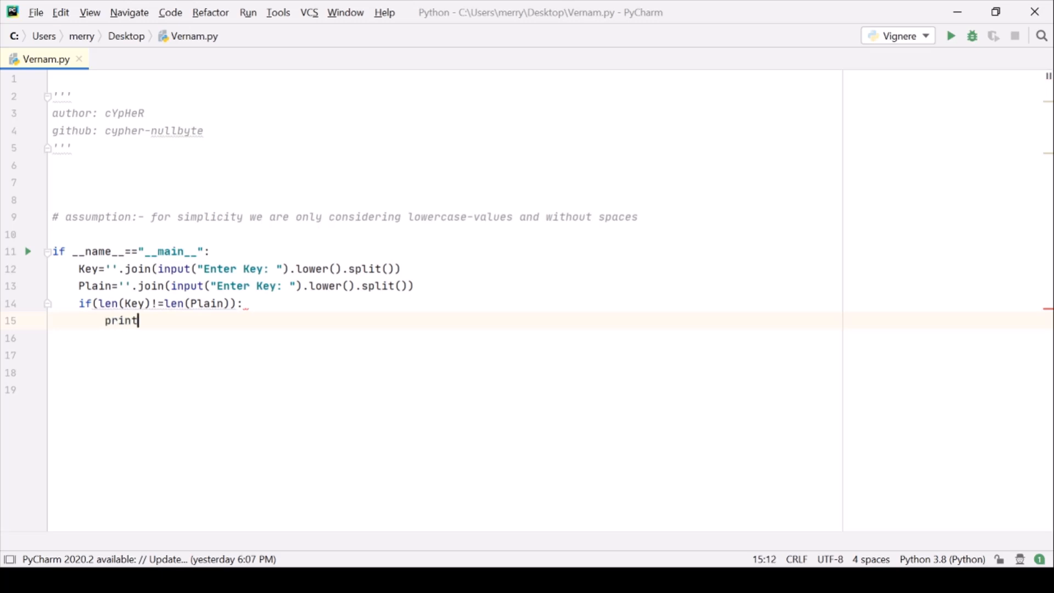
text(("Inv"))
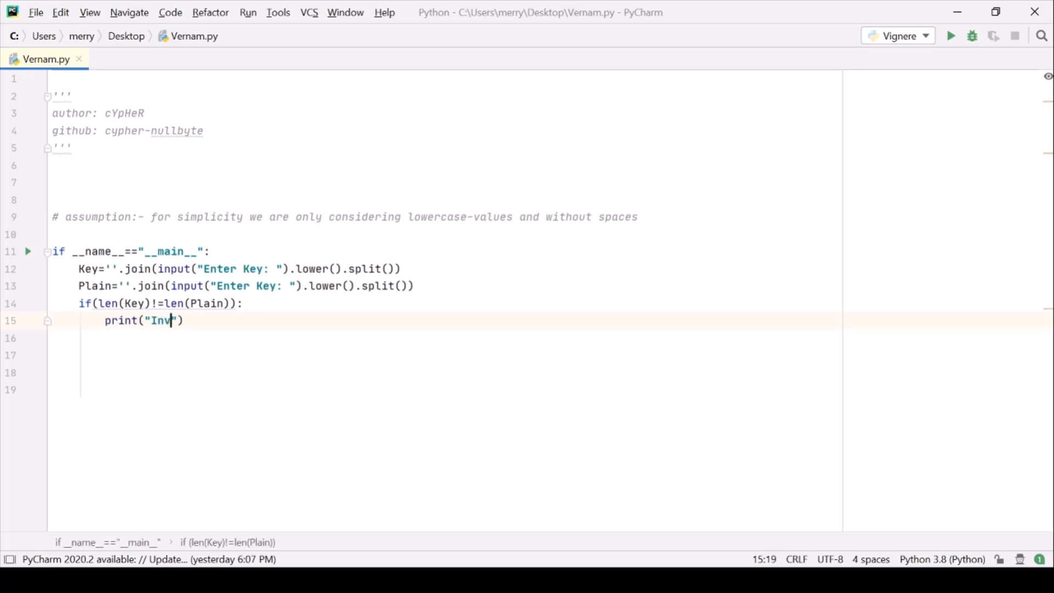
text(alid Key)
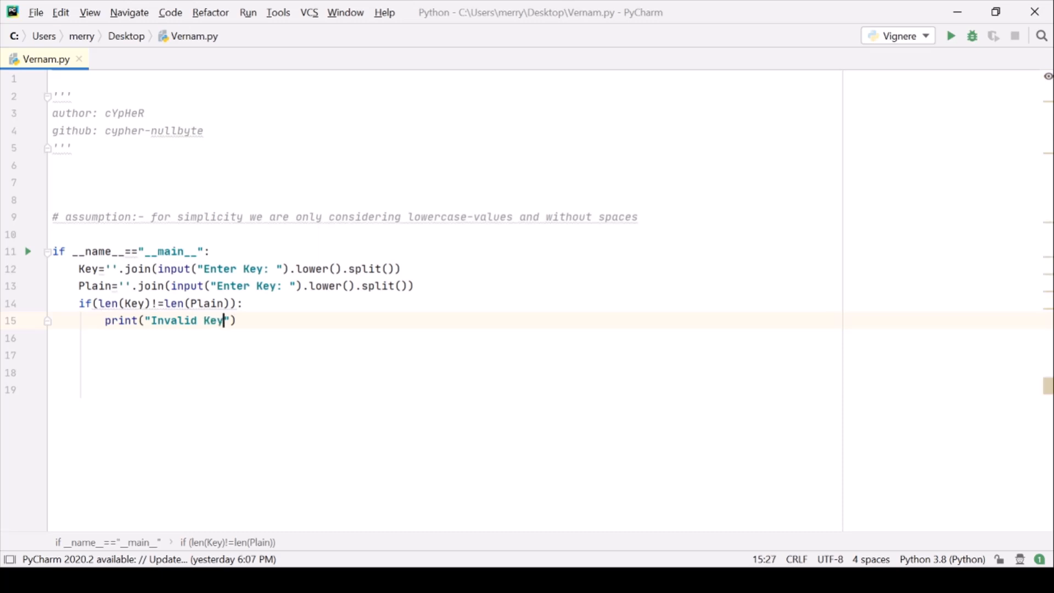
double_click(96, 286)
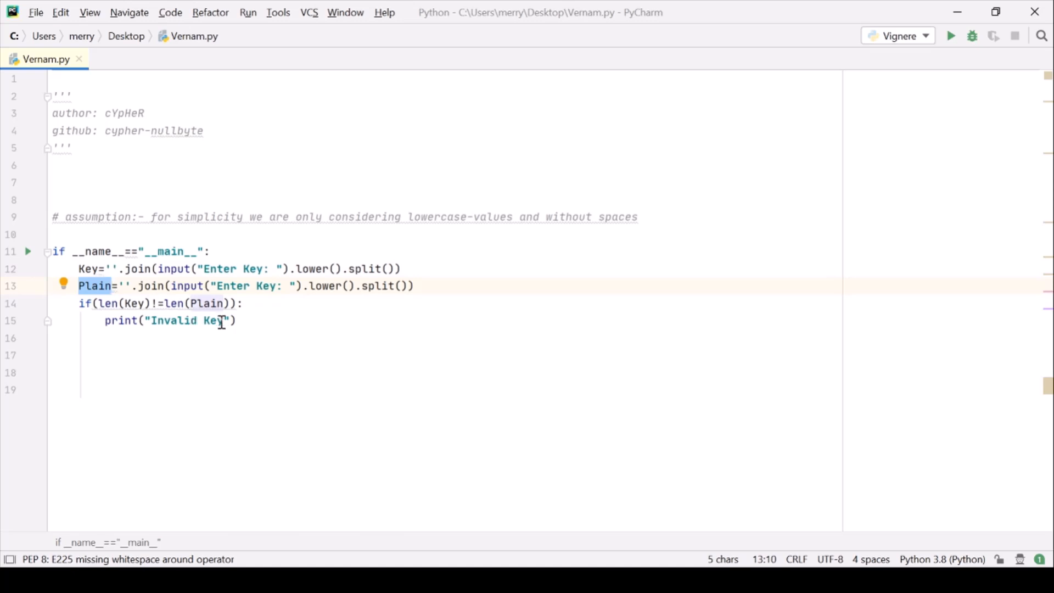
text(!)
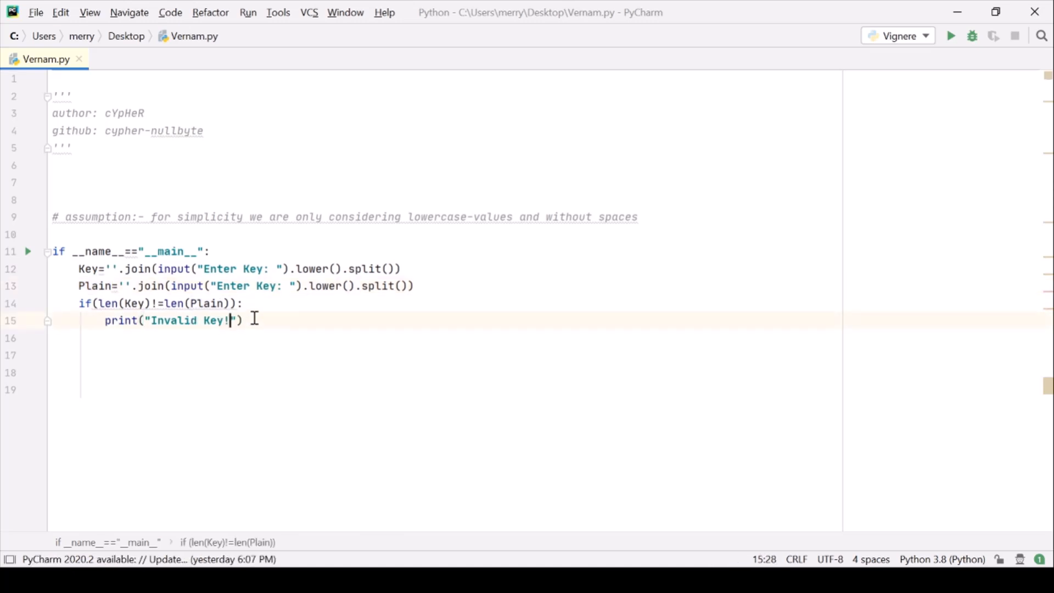
text(exit)
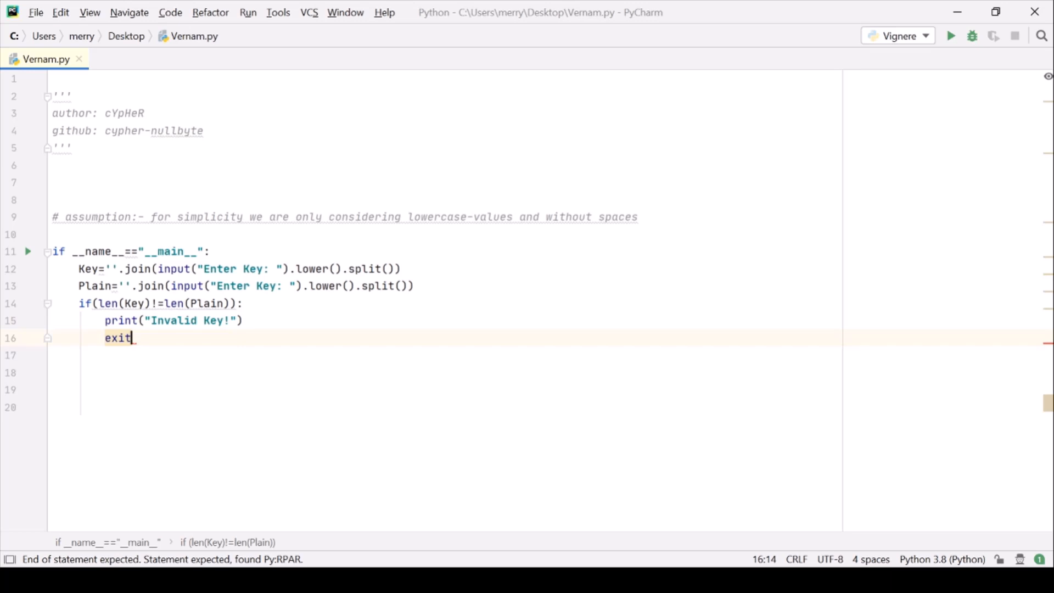
text((None))
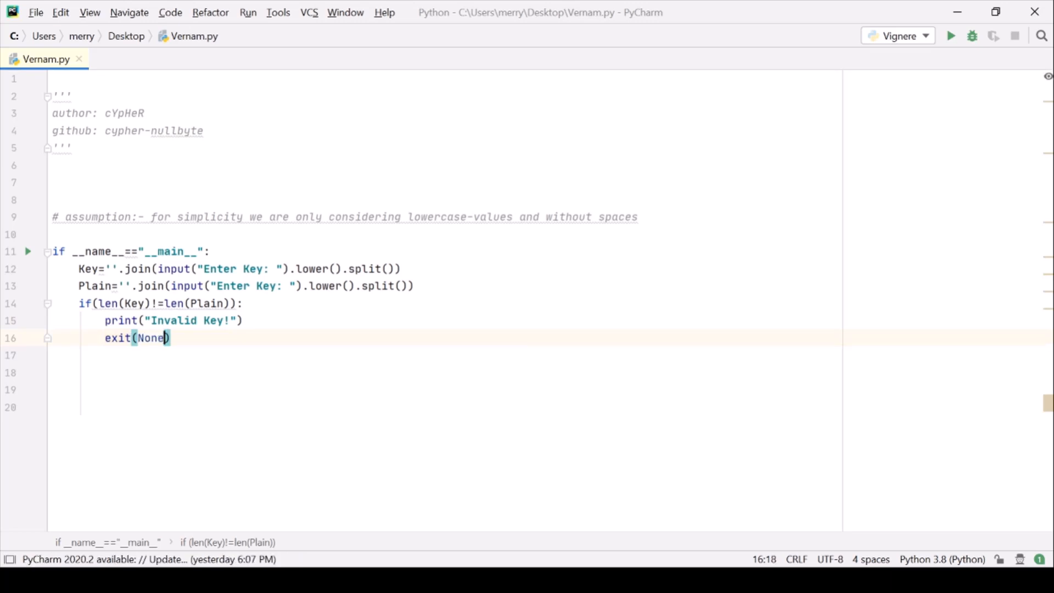
key(Enter)
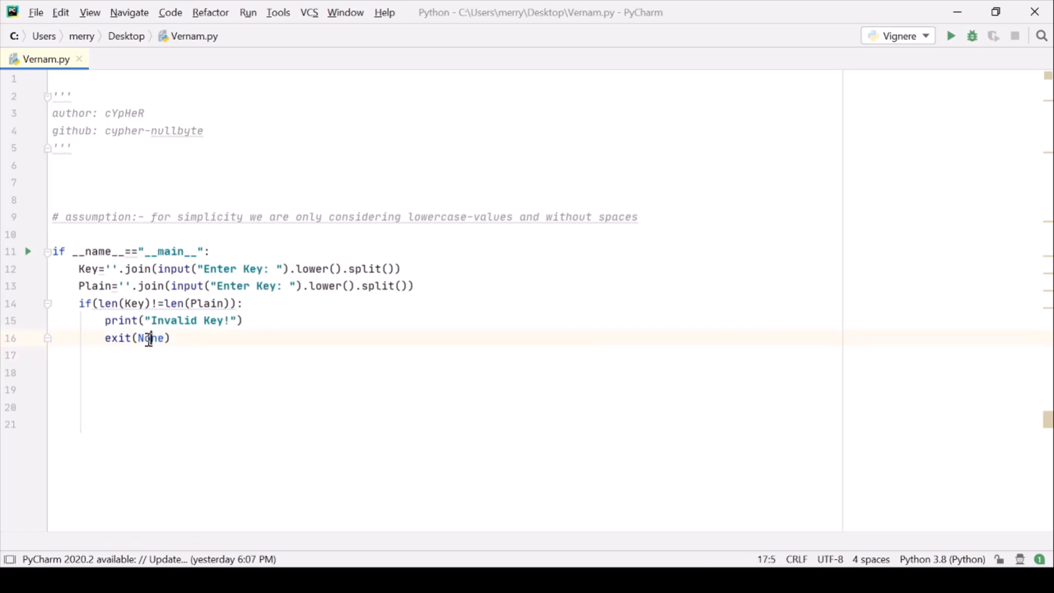
double_click(150, 338)
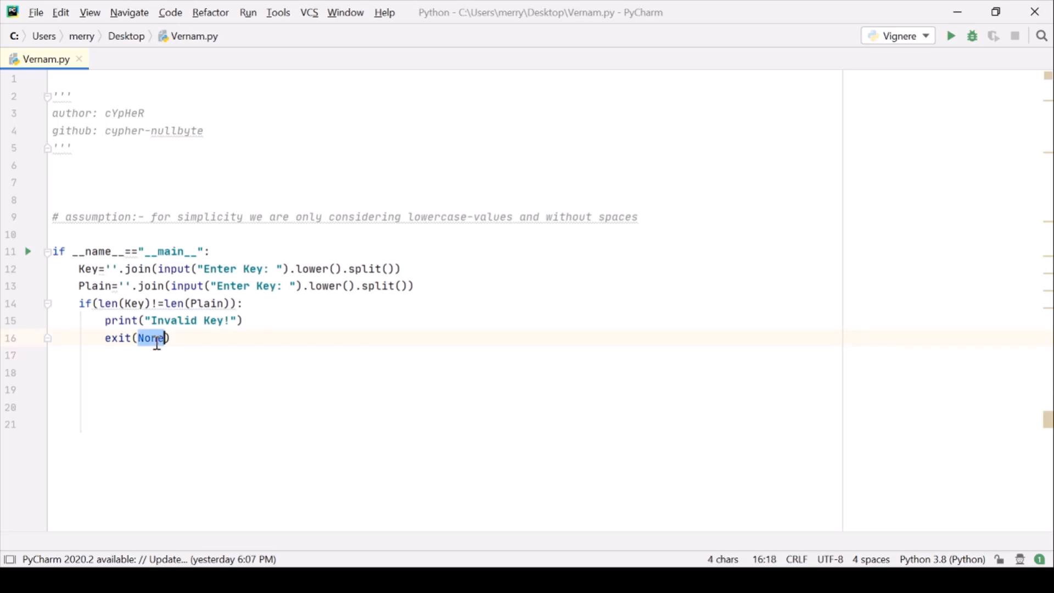
click(144, 355)
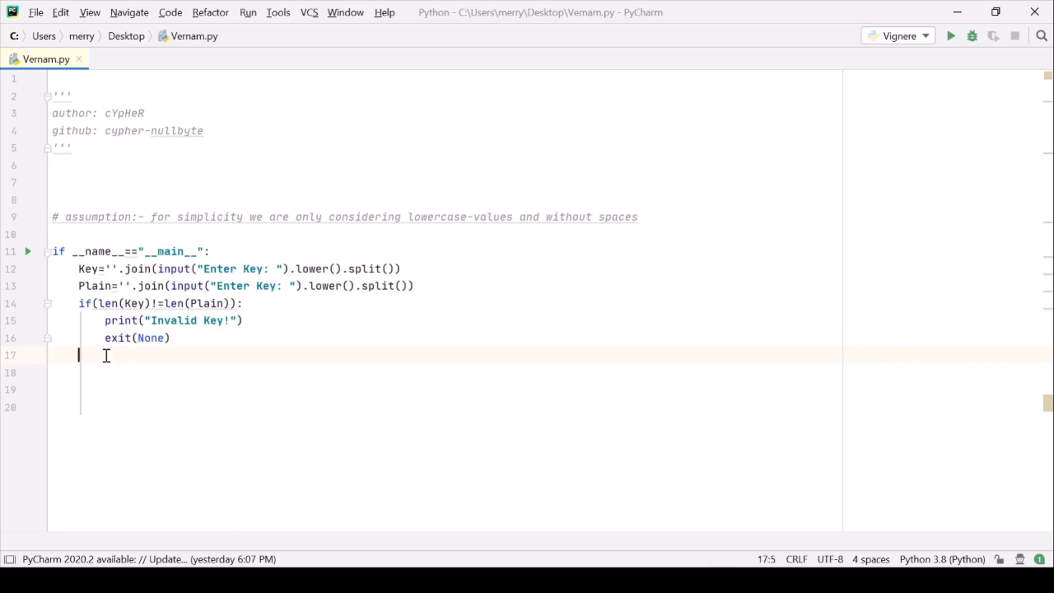
- Add print("CipherText: ",CipherText) to the main block
text(pri)
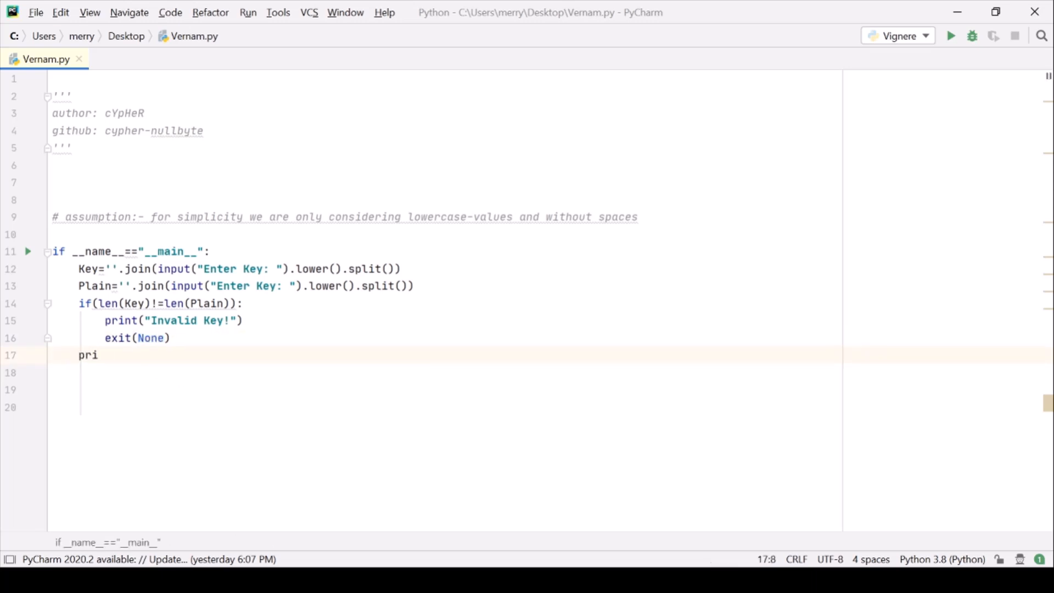
text(nt()
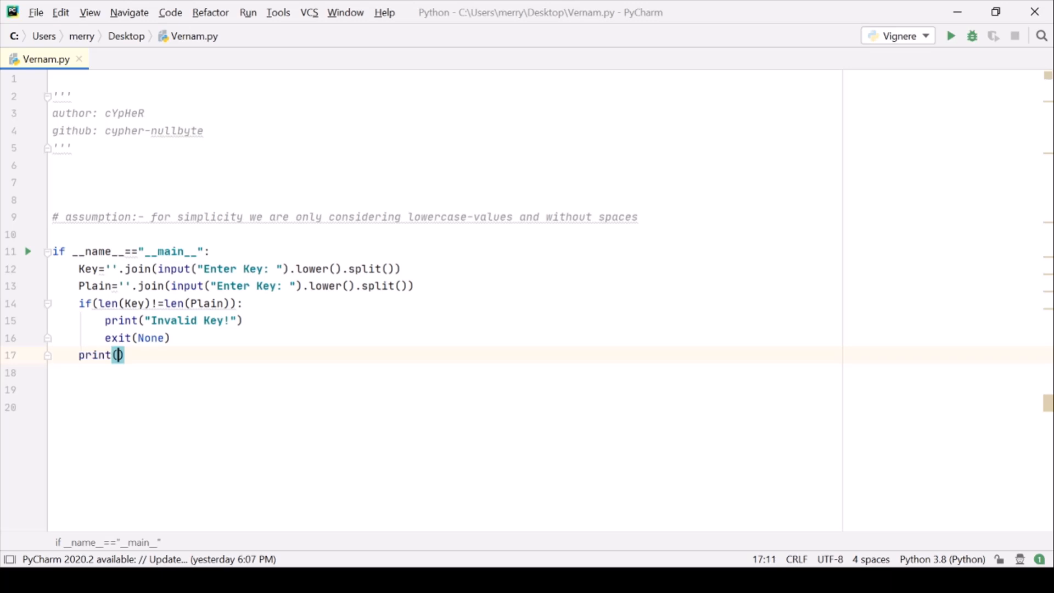
text("Ci)
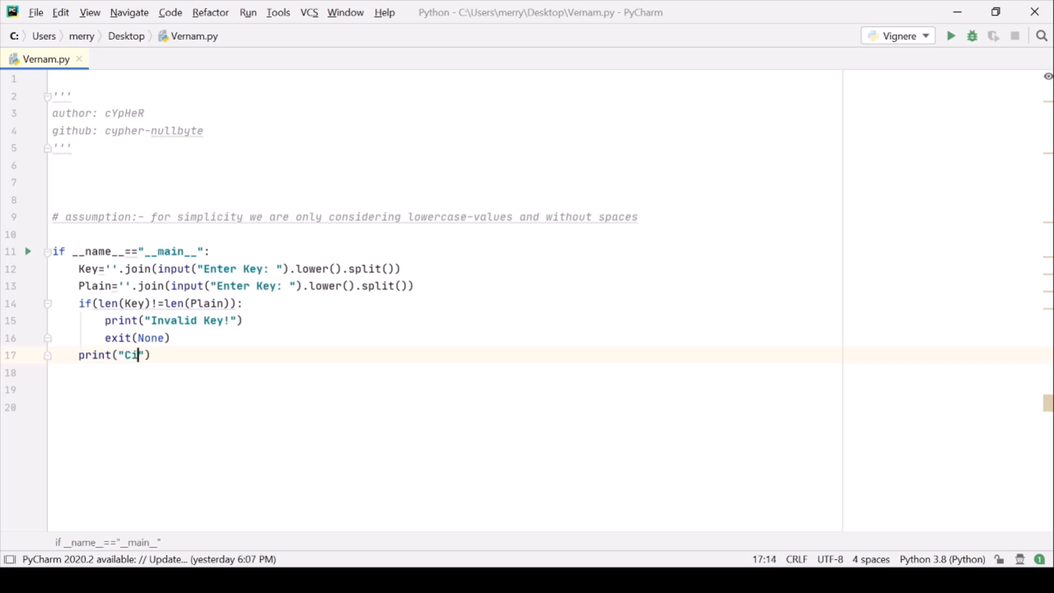
text(her)
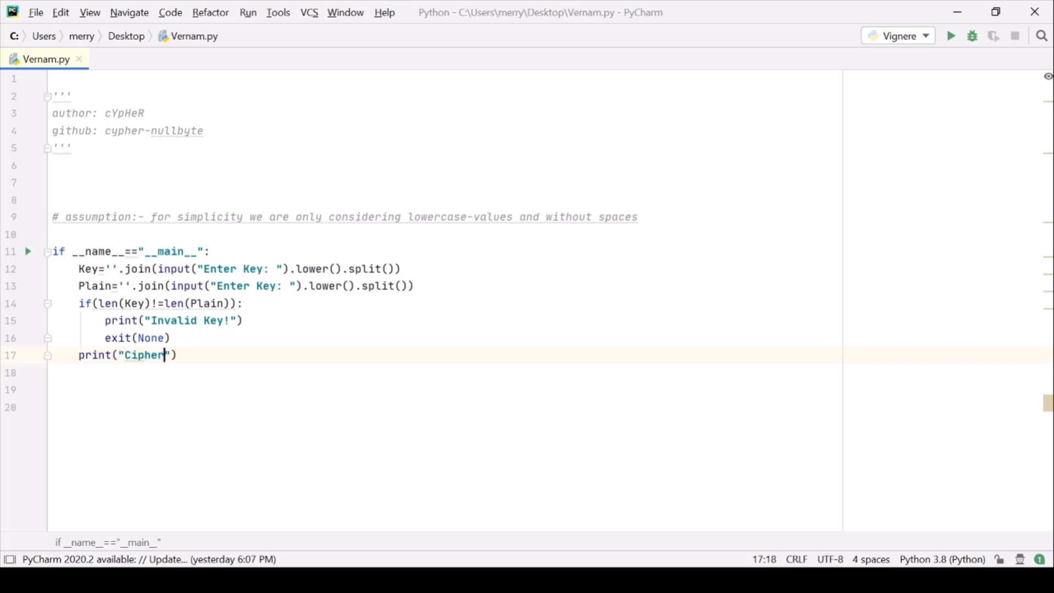
text(Text:)
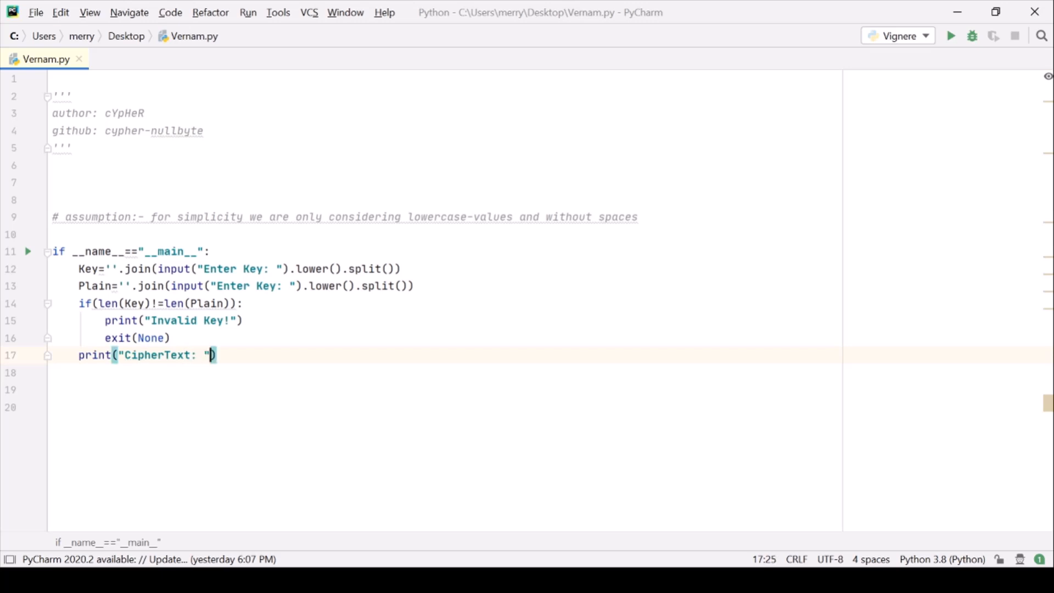
text(,)
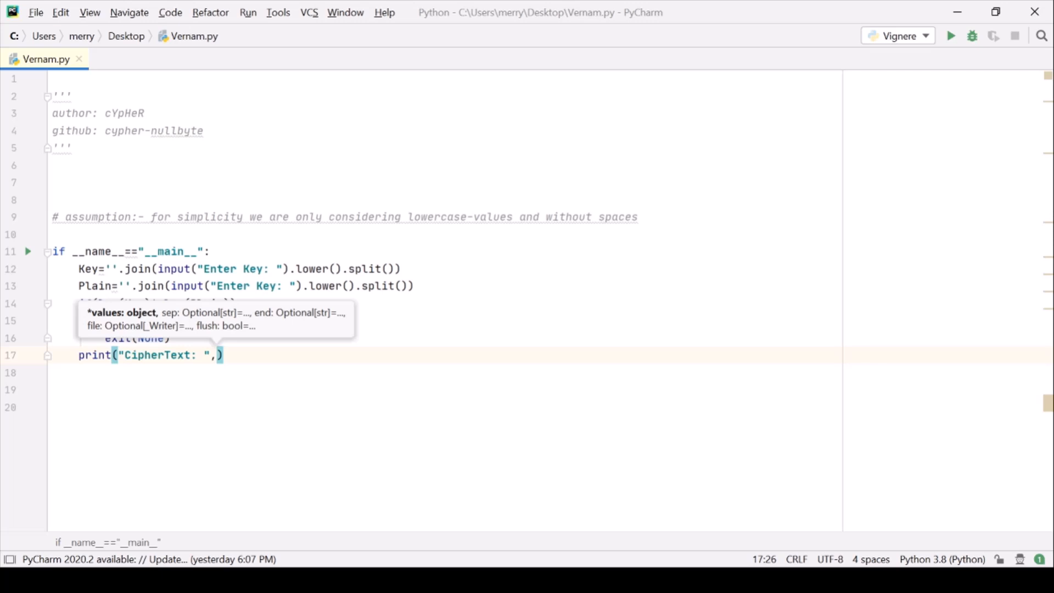
text(CipherTe)
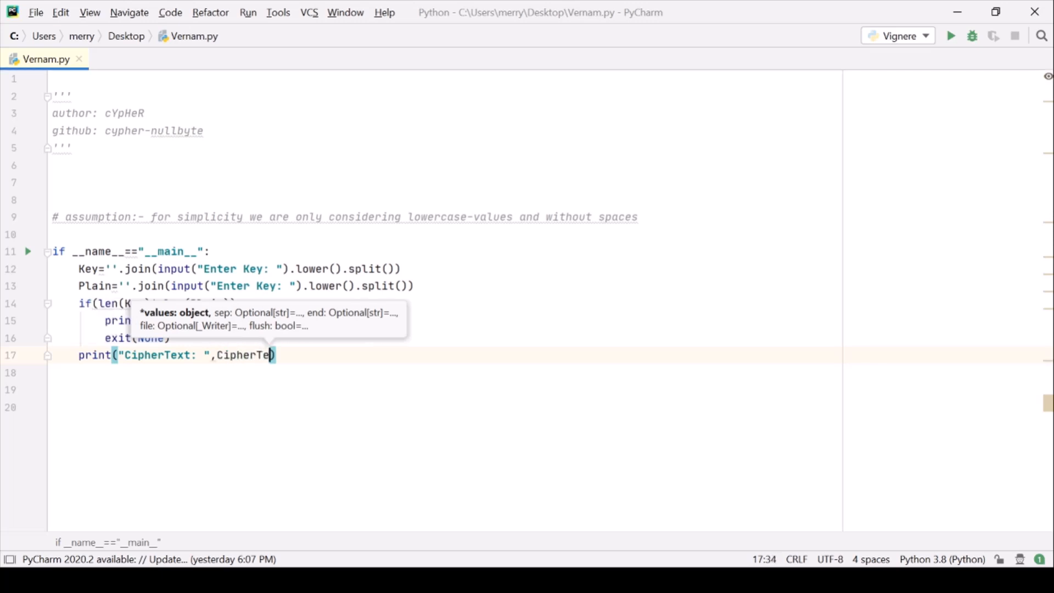
- Insert CipherText=Vernam(Plain,Key) on line 17 above the print
key(enter)
text(Cipher)
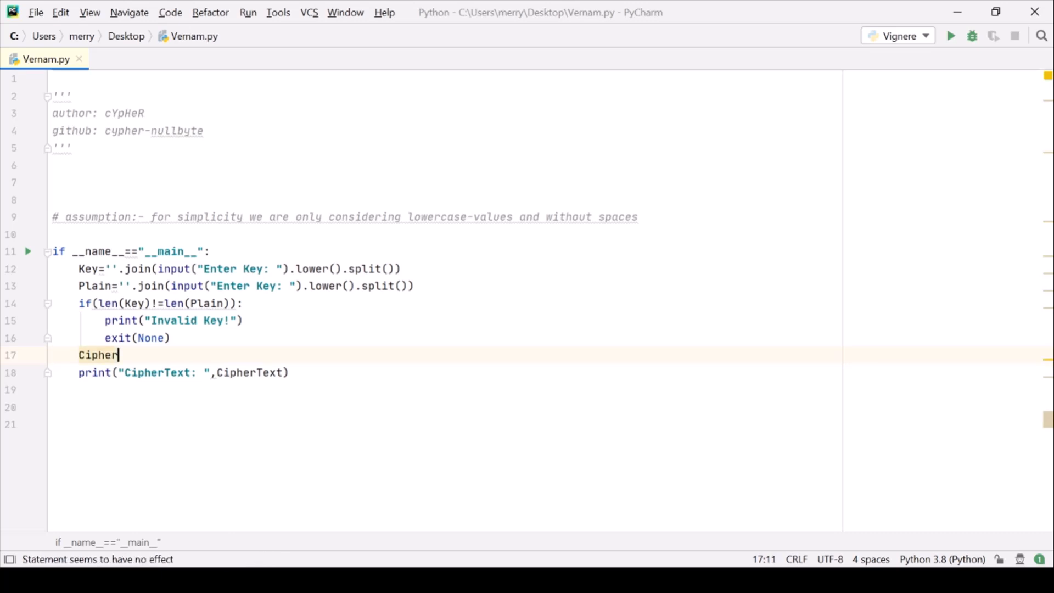
text(Text)
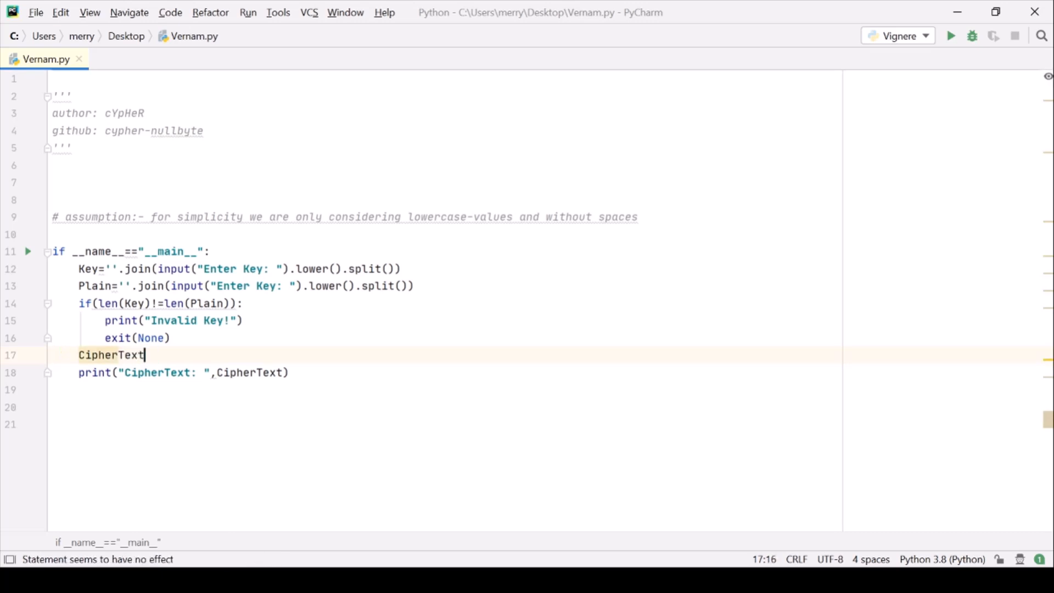
text(=)
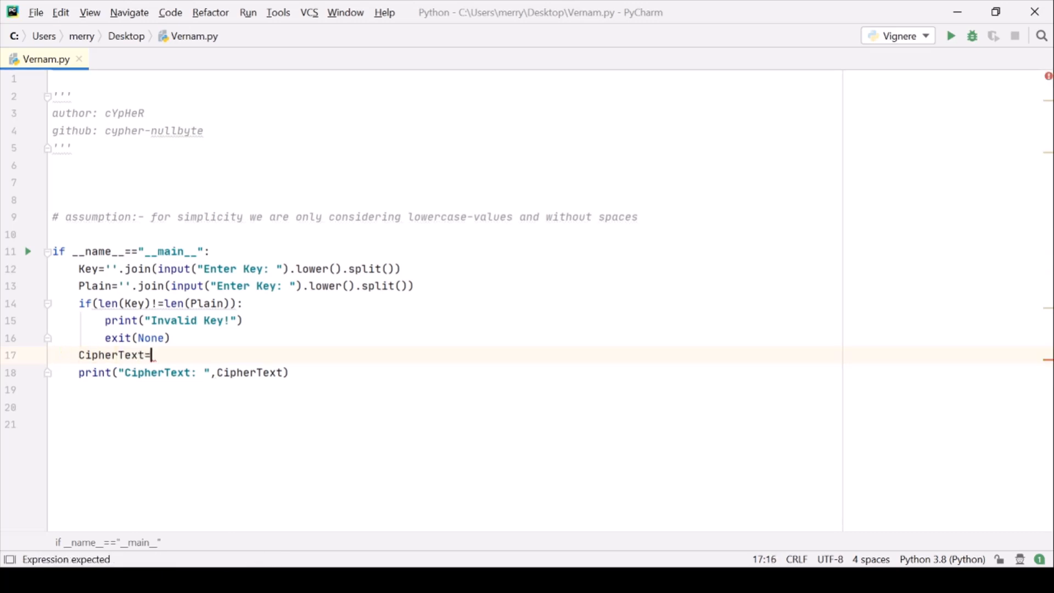
text(Verna)
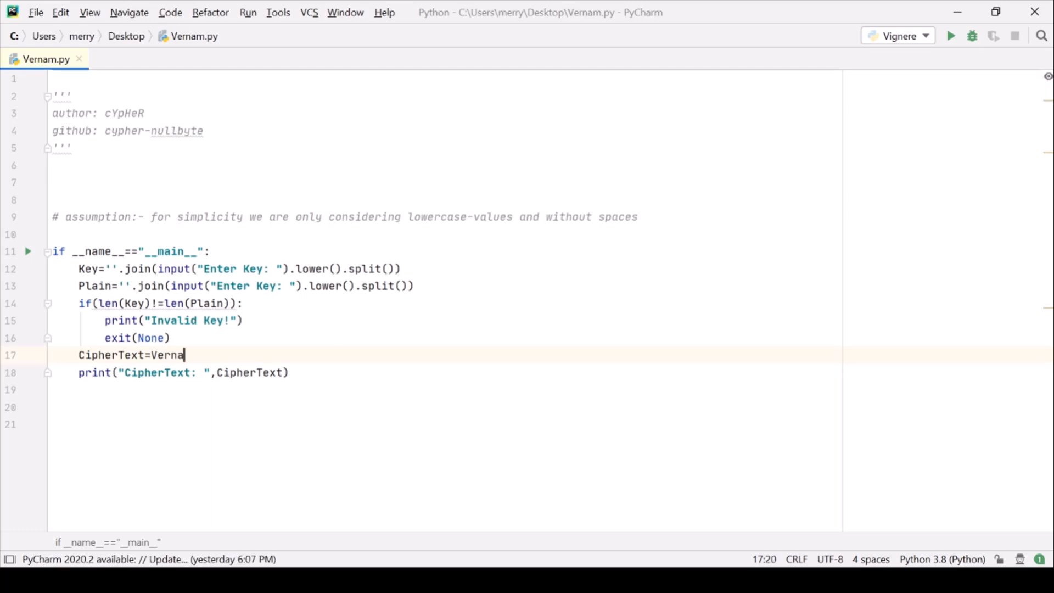
text(()
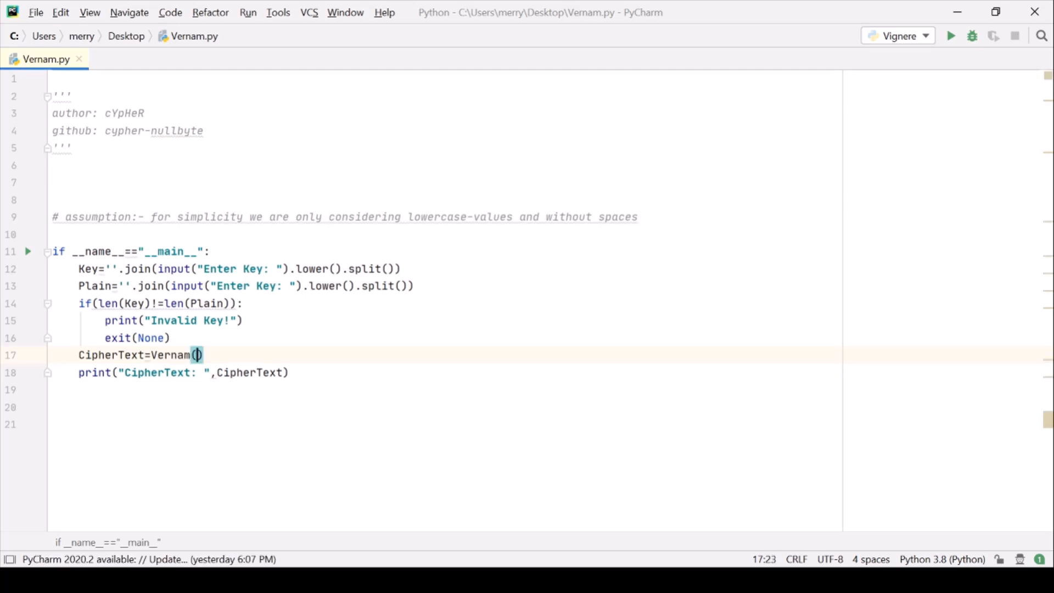
text(Plain,)
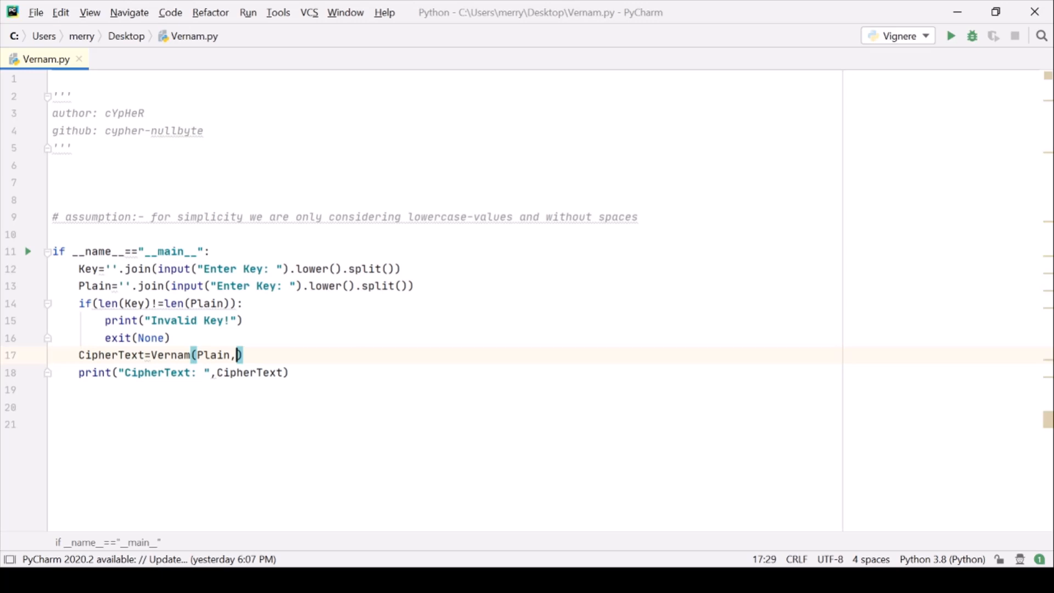
text(Key)
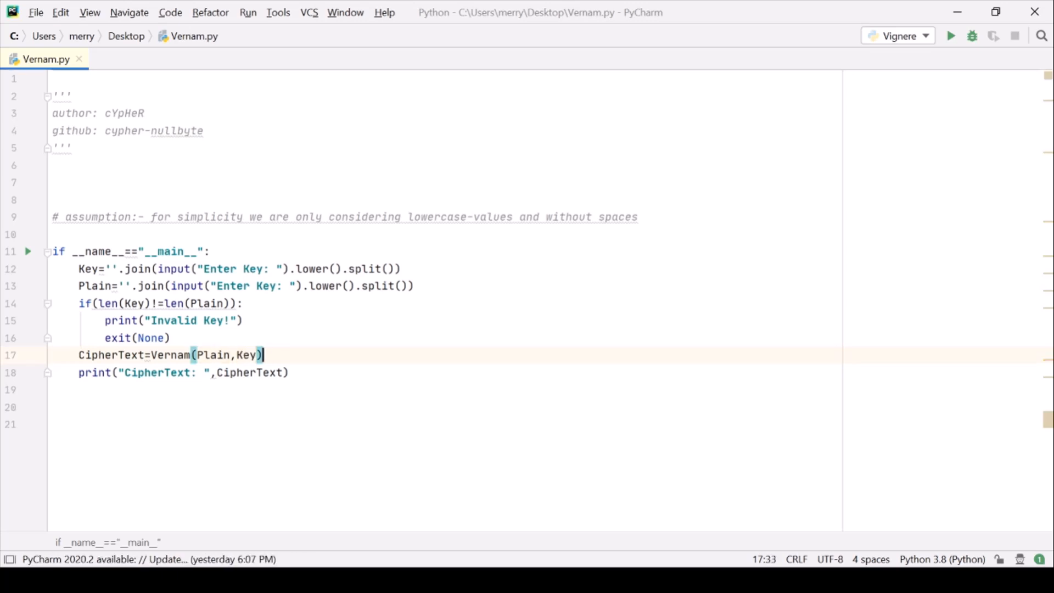
double_click(112, 355)
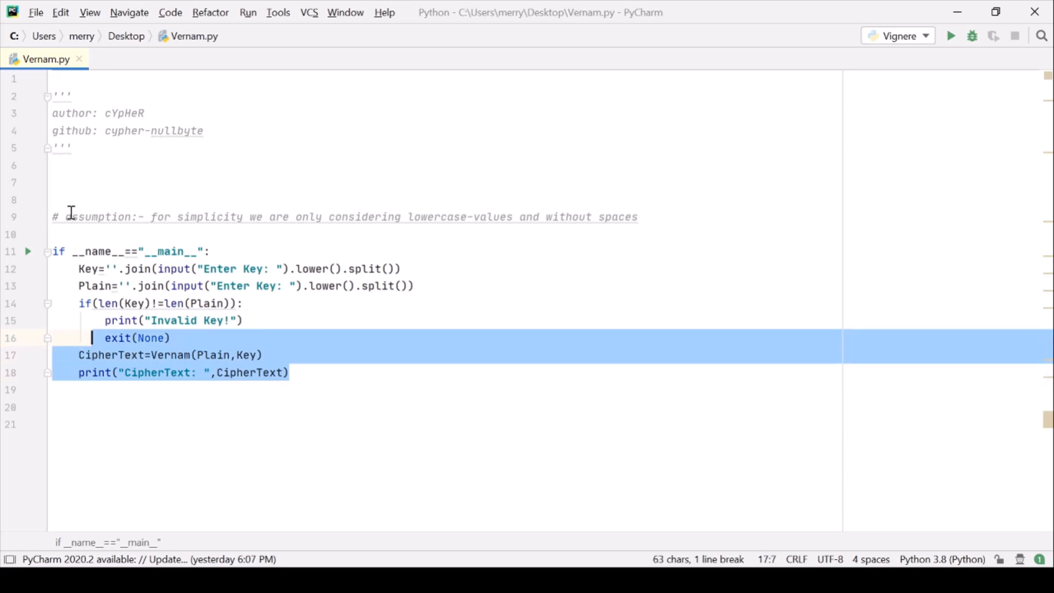
- Define Vernam(Plain,Key) with result initialised to an empty string
text(def)
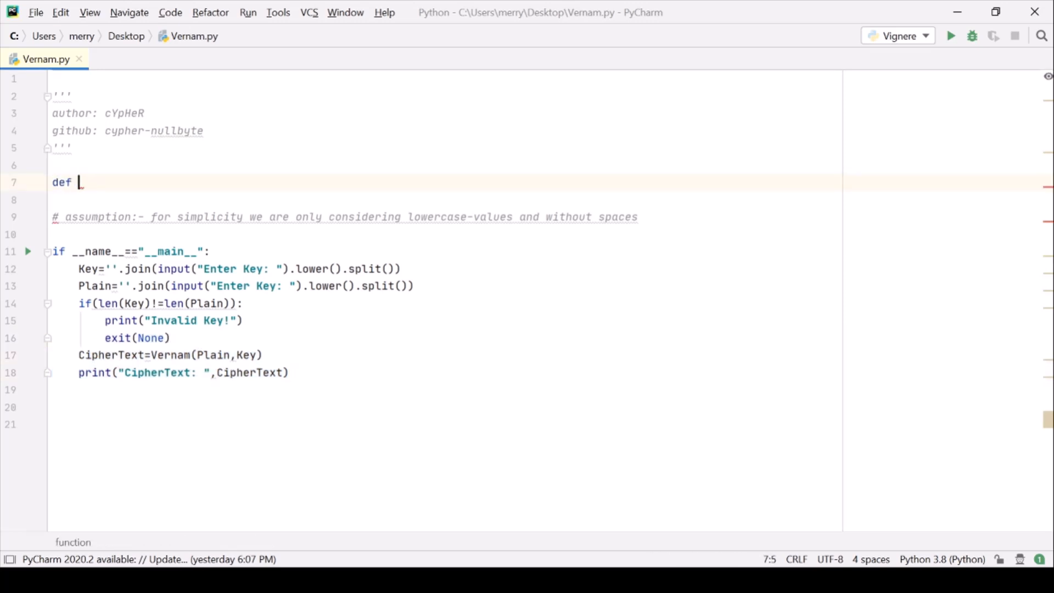
text(Vernam())
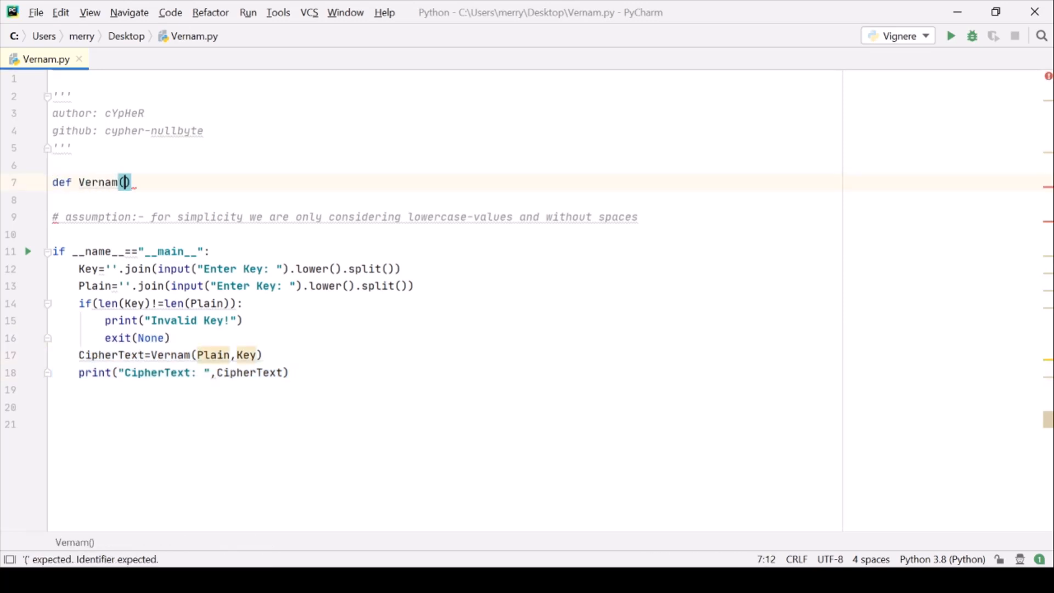
text(Plain,K)
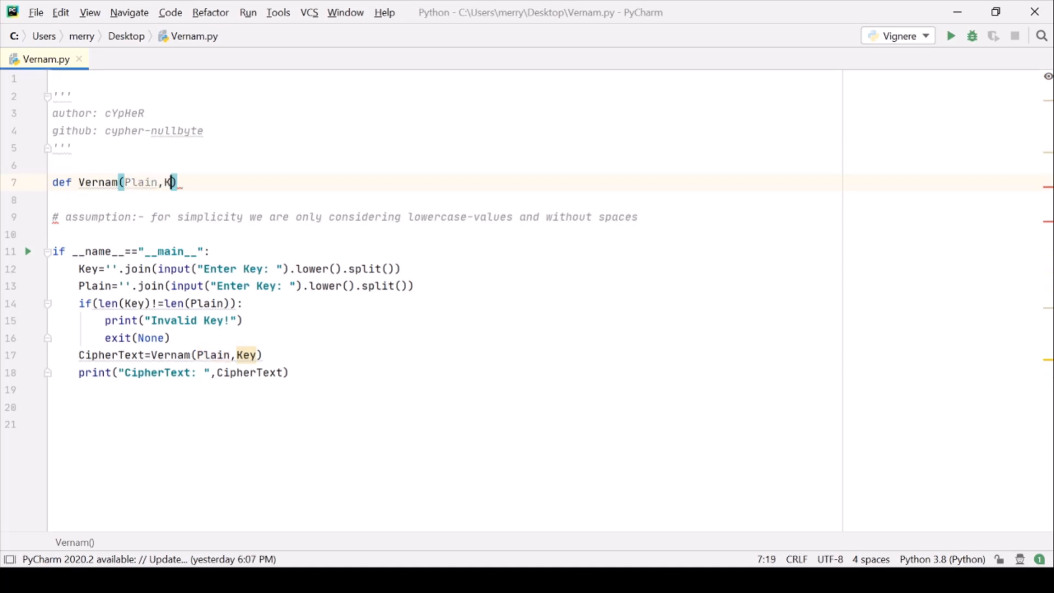
text(ey)
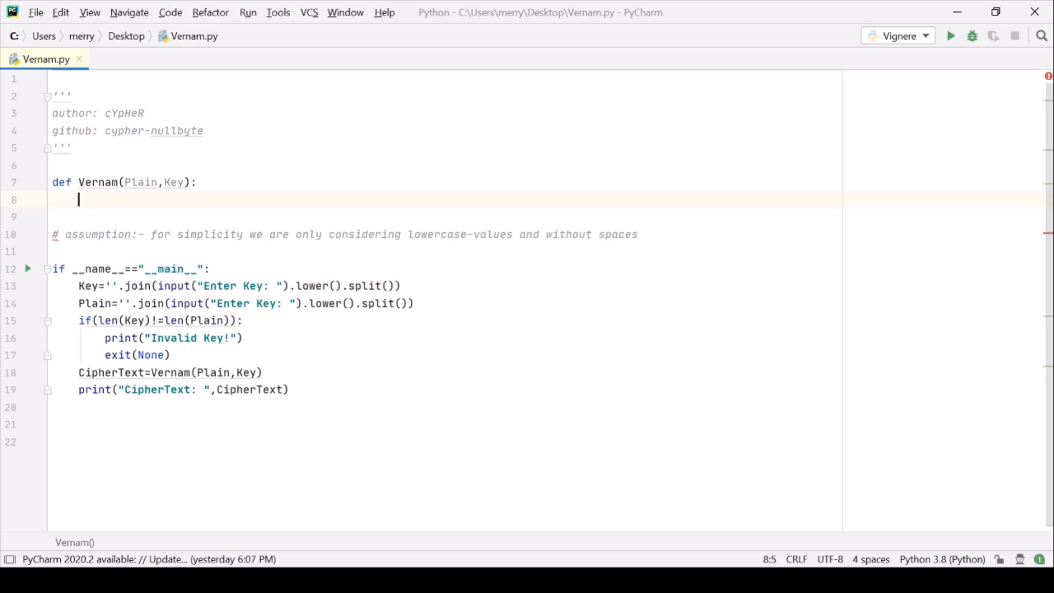
text(result=")
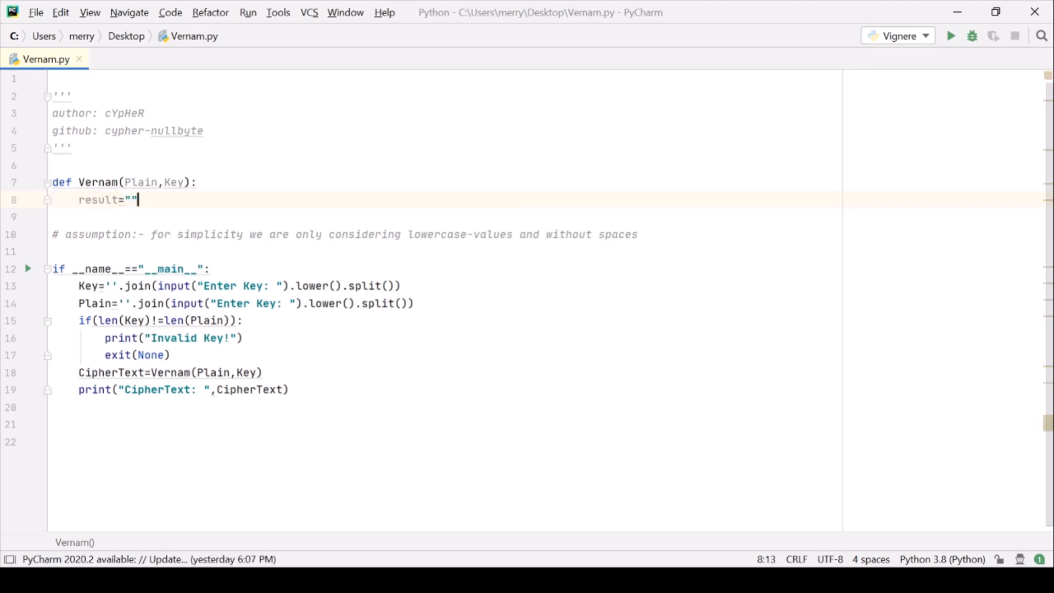
- Add the loop for i in range(len(Plain)): inside Vernam
text(for)
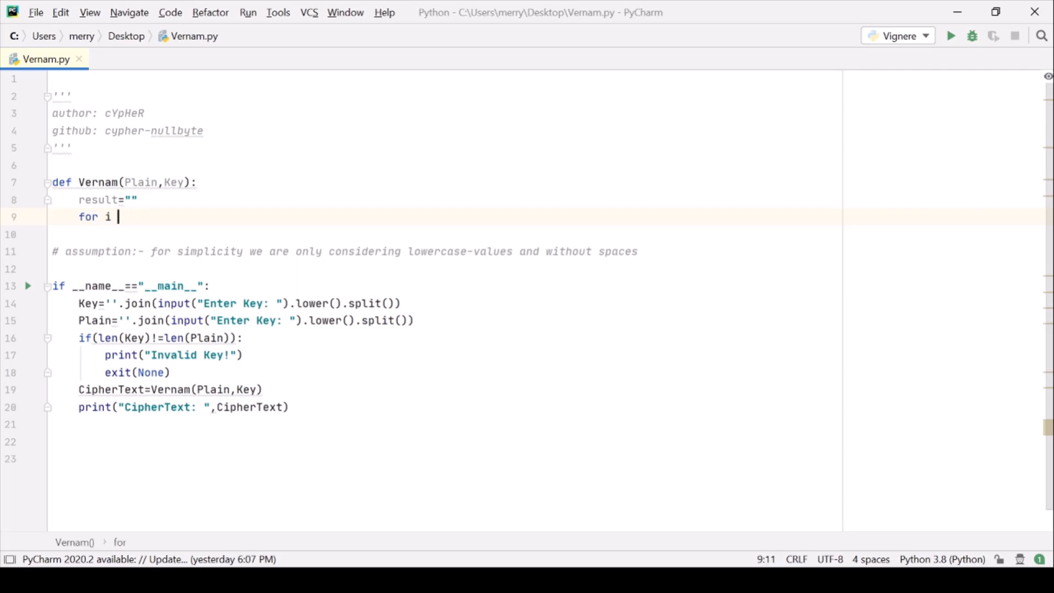
text(in rane)
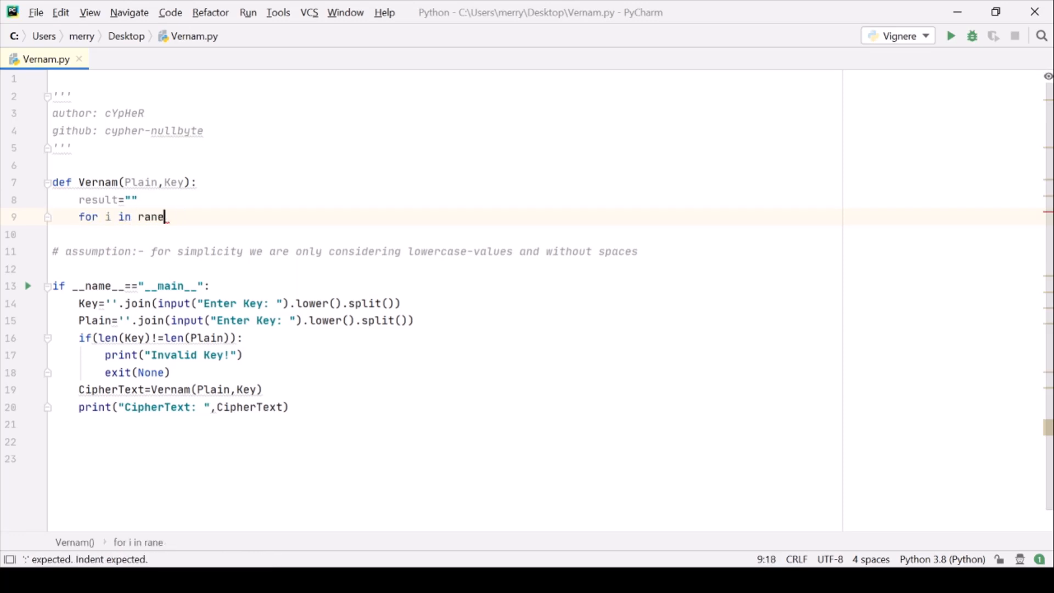
key(Backspace)
text(ge()
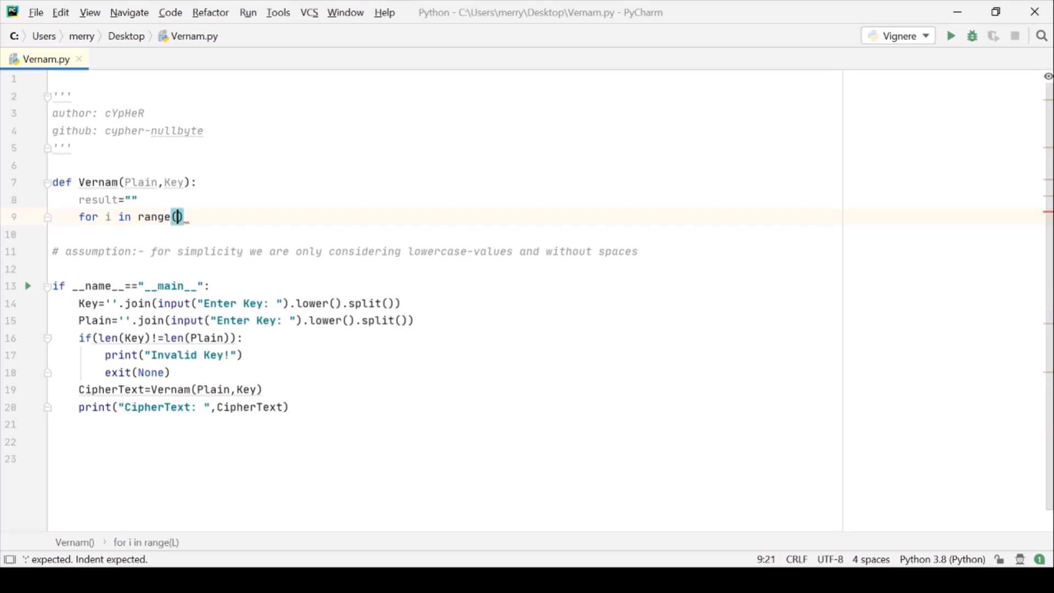
text(len(Plain)
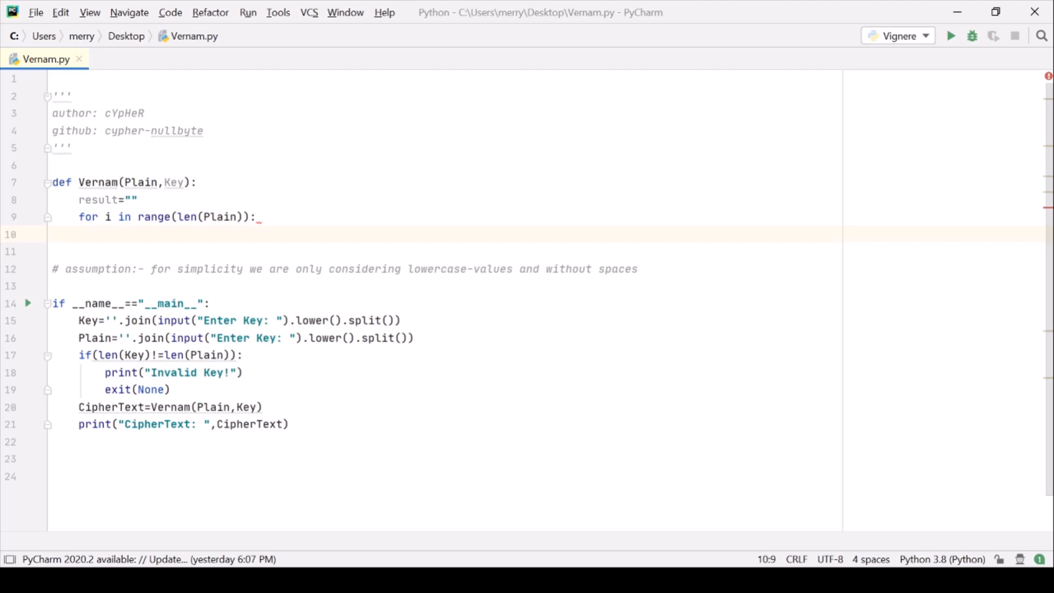
- Assign char=Plain[i] inside the loop and open a new indented line
text(temp)
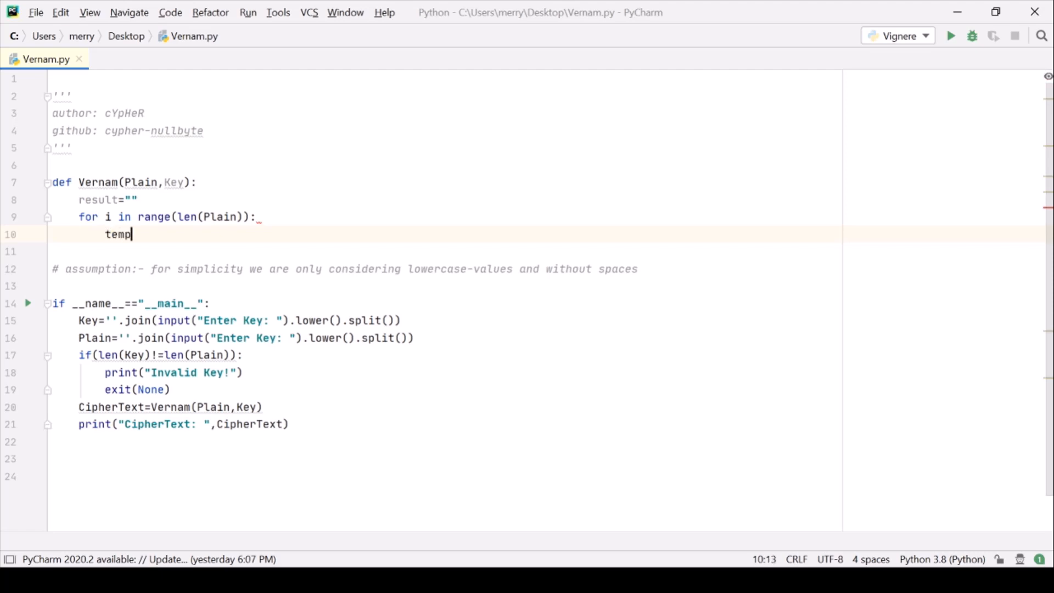
text(char=)
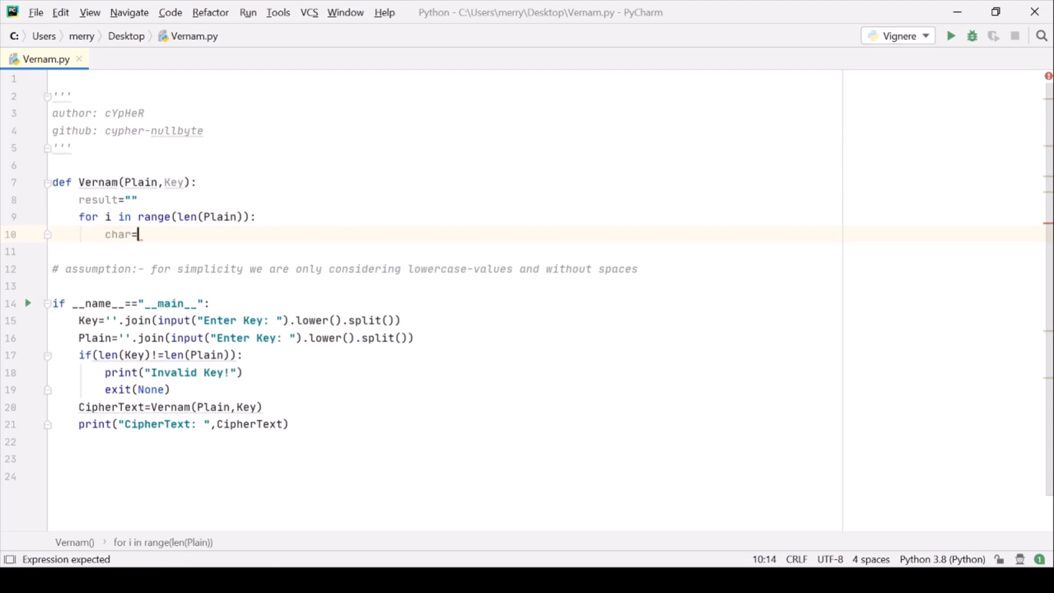
text(Plain[i])
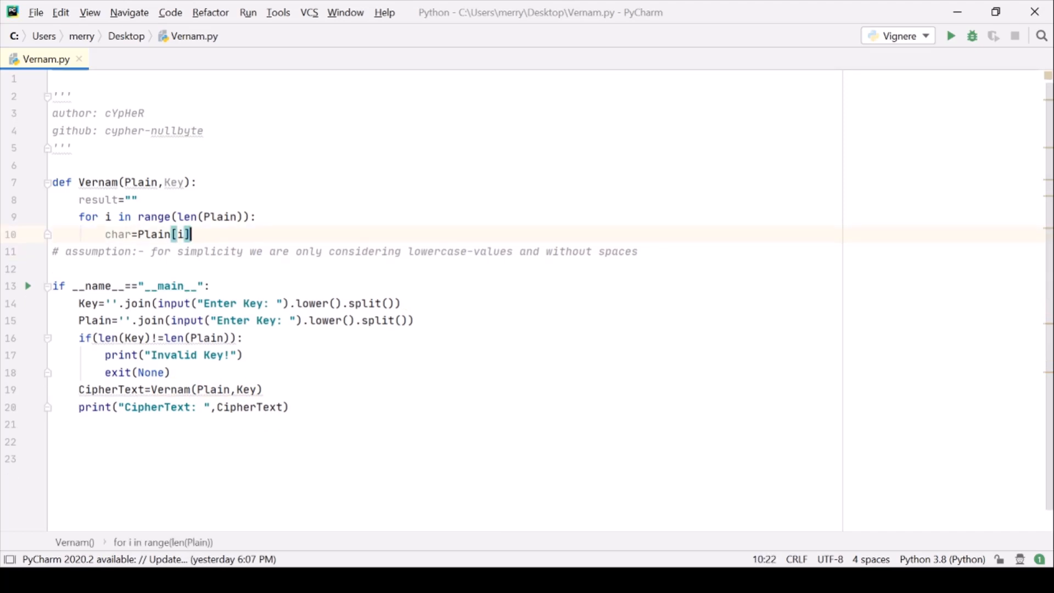
key(Return)
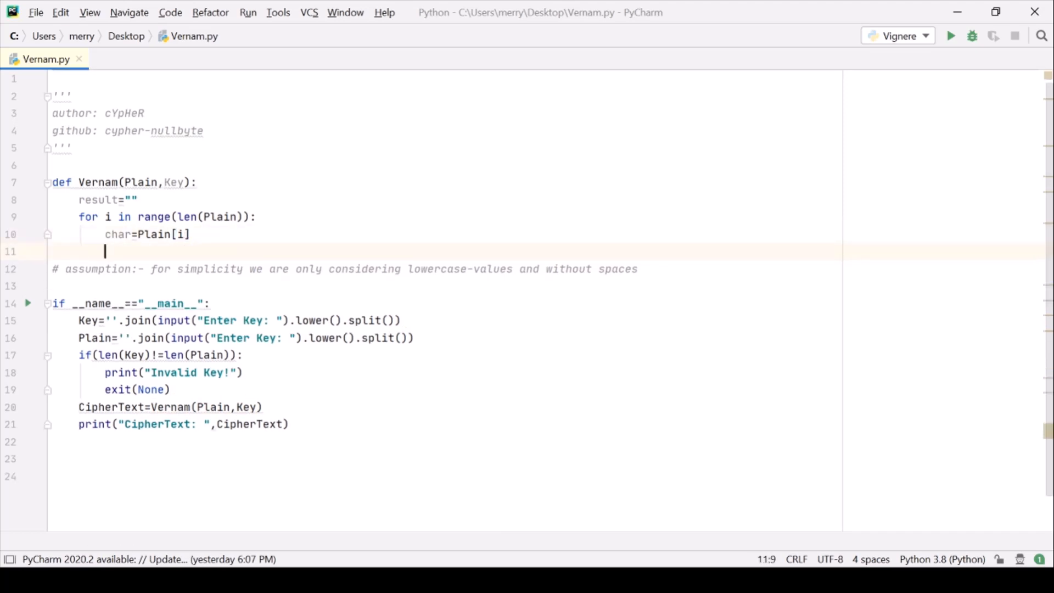
- Write result+=chr(ord(char)-97 + as the start of line 11
text(result+=)
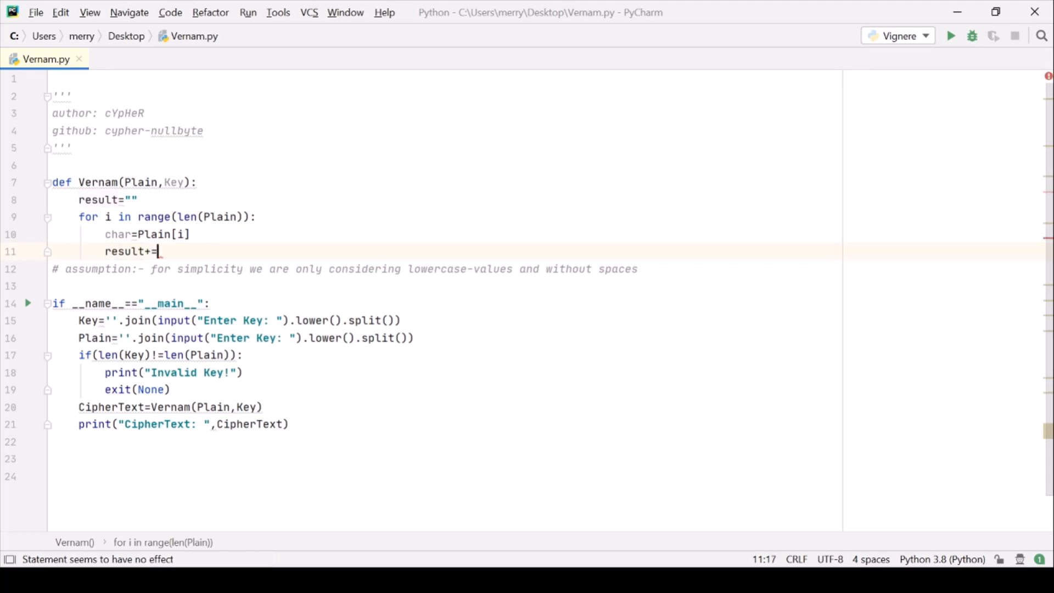
text(ch)
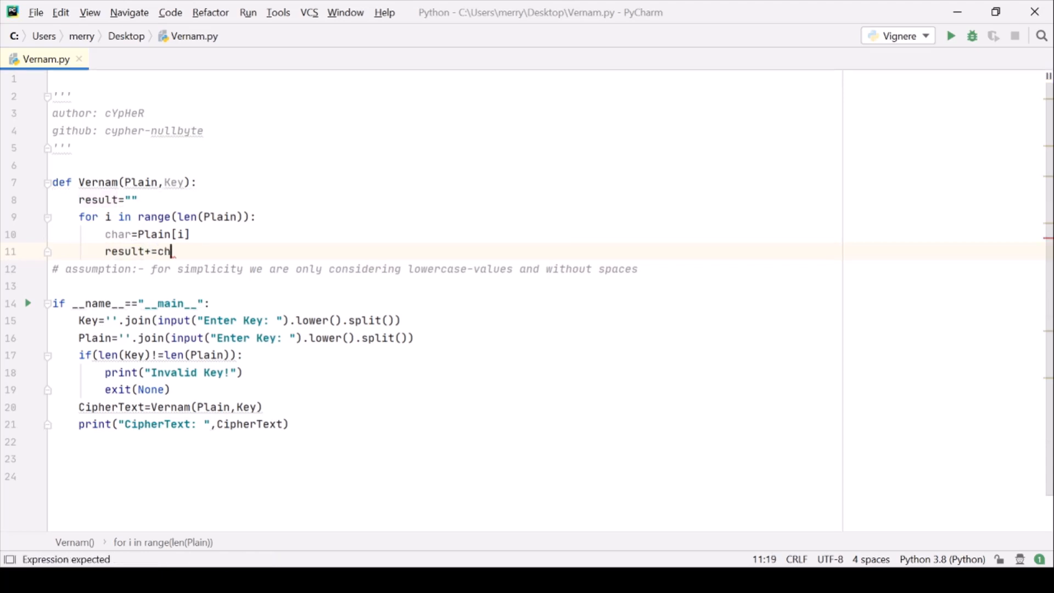
text(r())
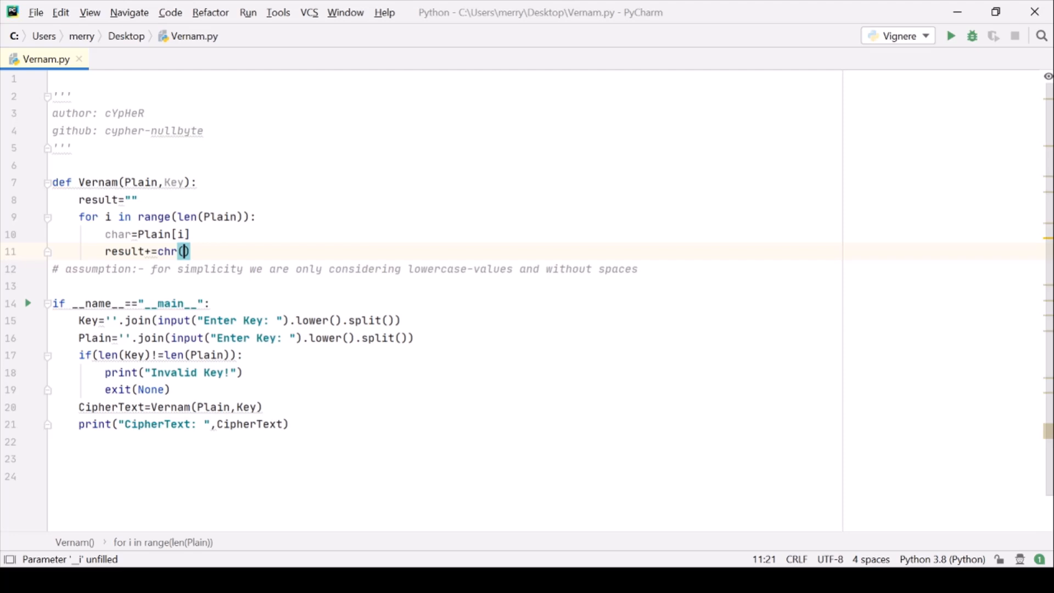
text(ord()
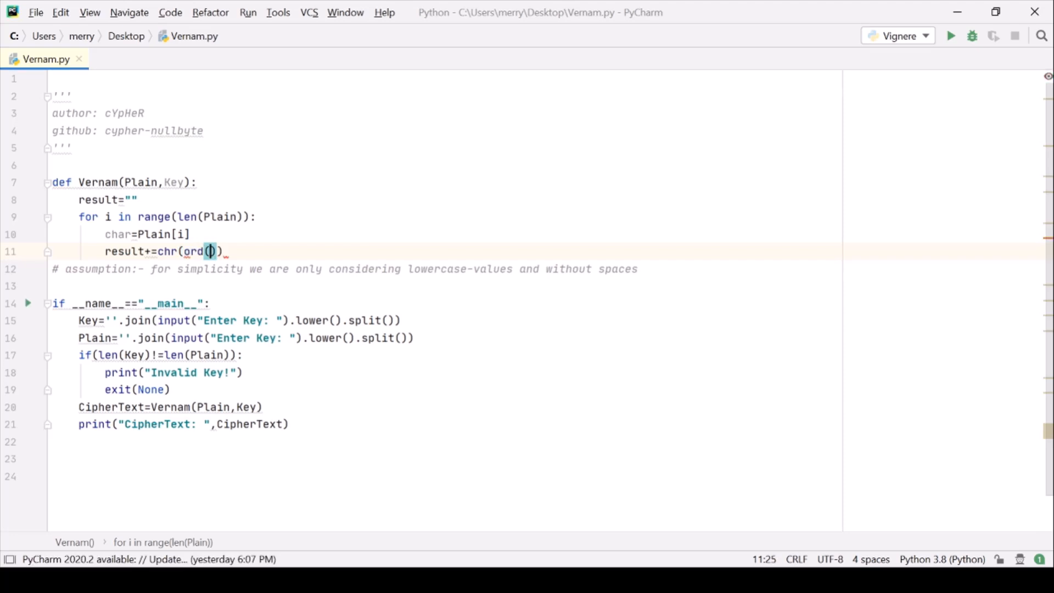
text(char)
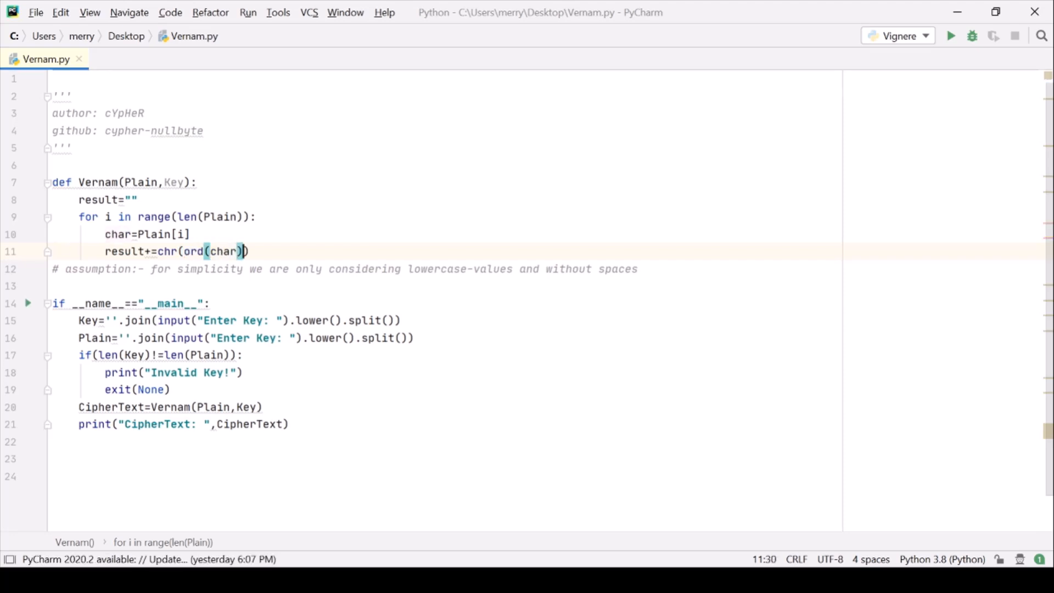
text(-97)
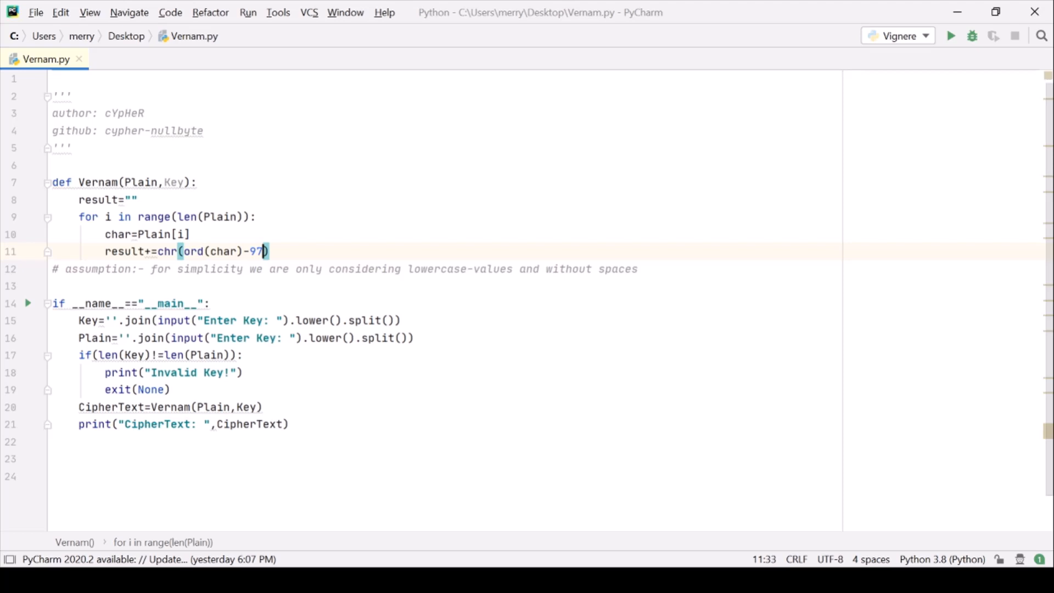
text(" ")
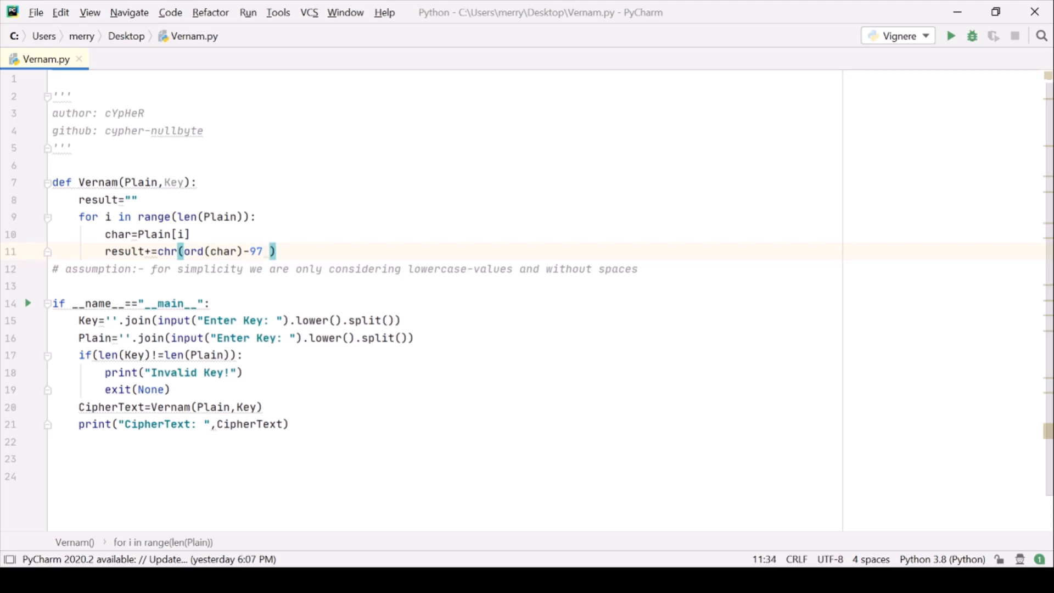
text(+)
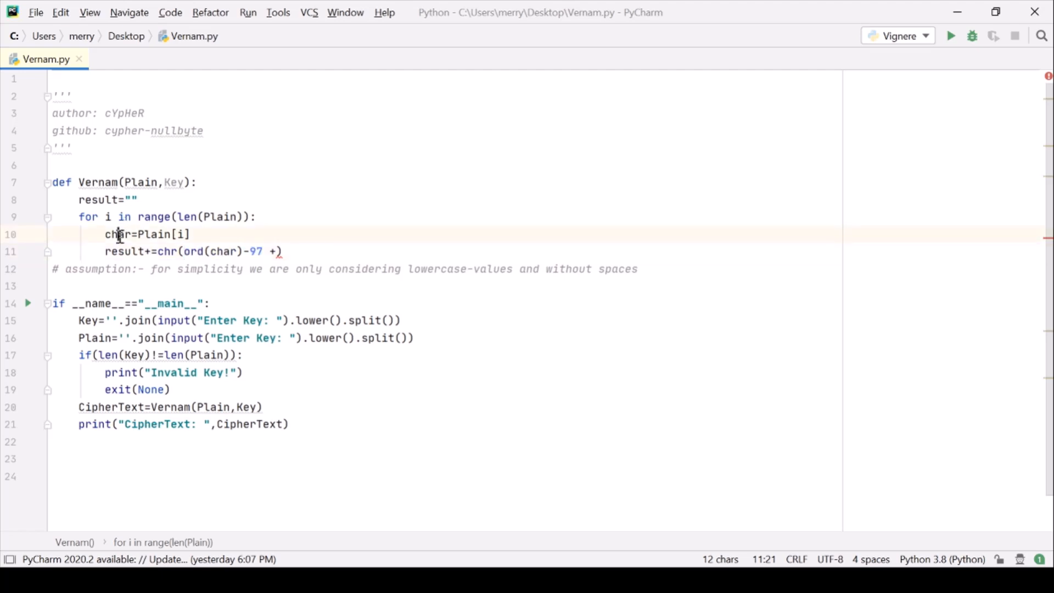
- Finish line 11 as result+=chr((ord(char)-97 +ord(Key[i])-97)%26 +97)
double_click(119, 233)
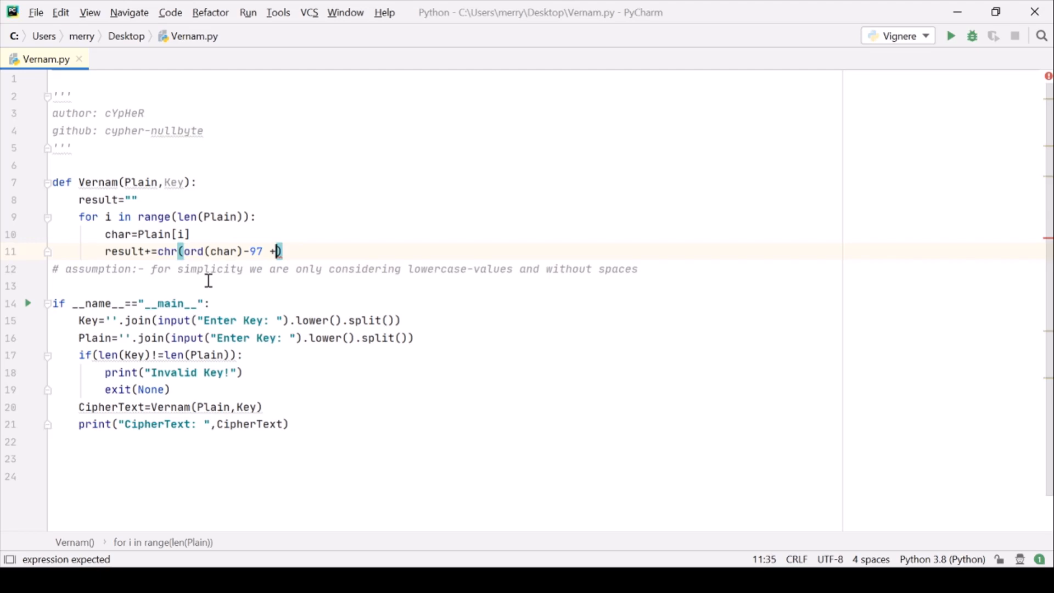
text(ord(Key)
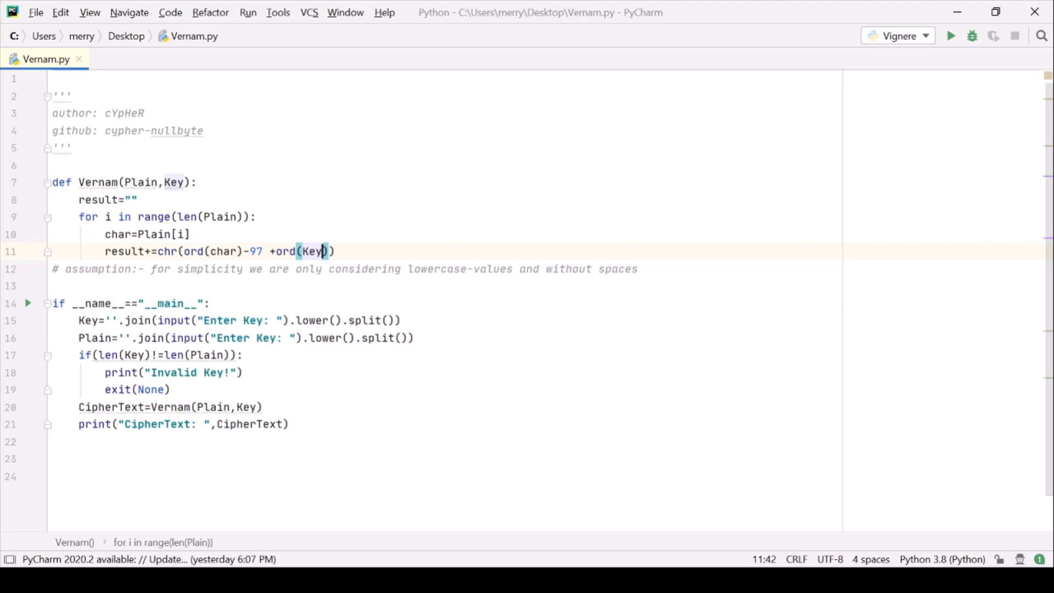
text([i])
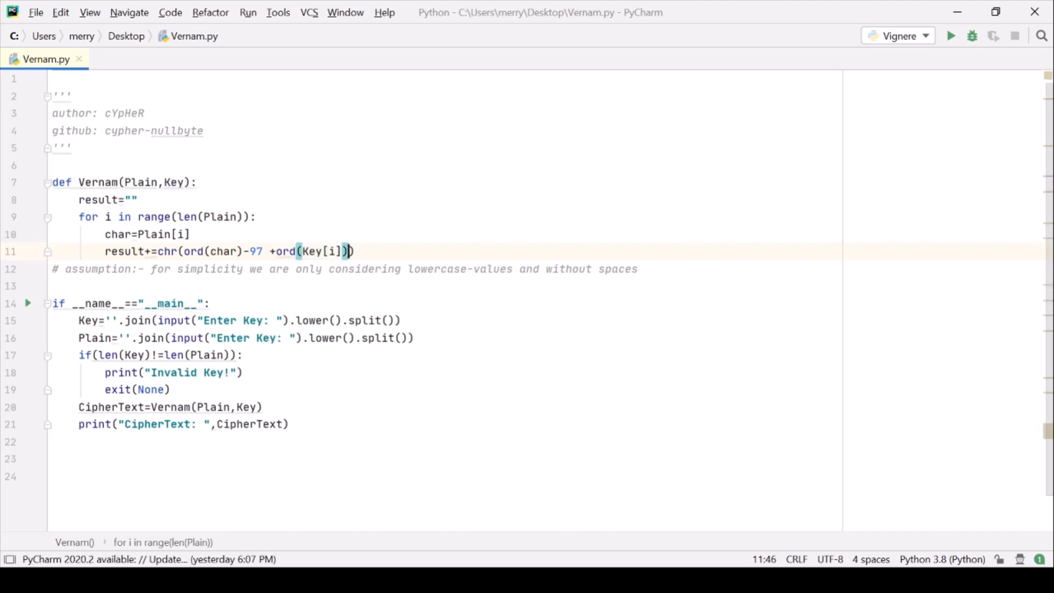
text(-9)
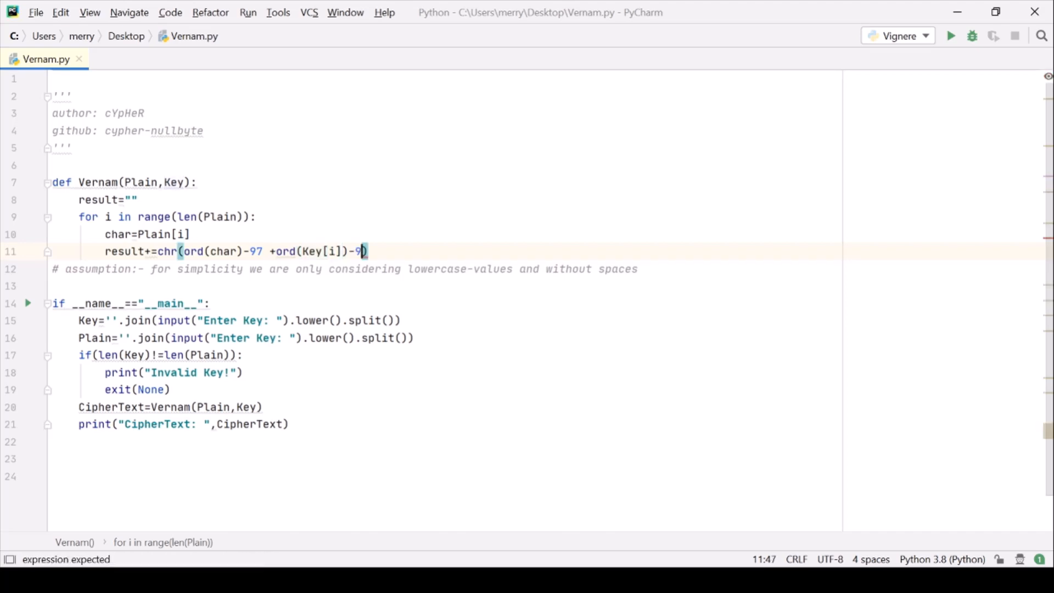
text(7)
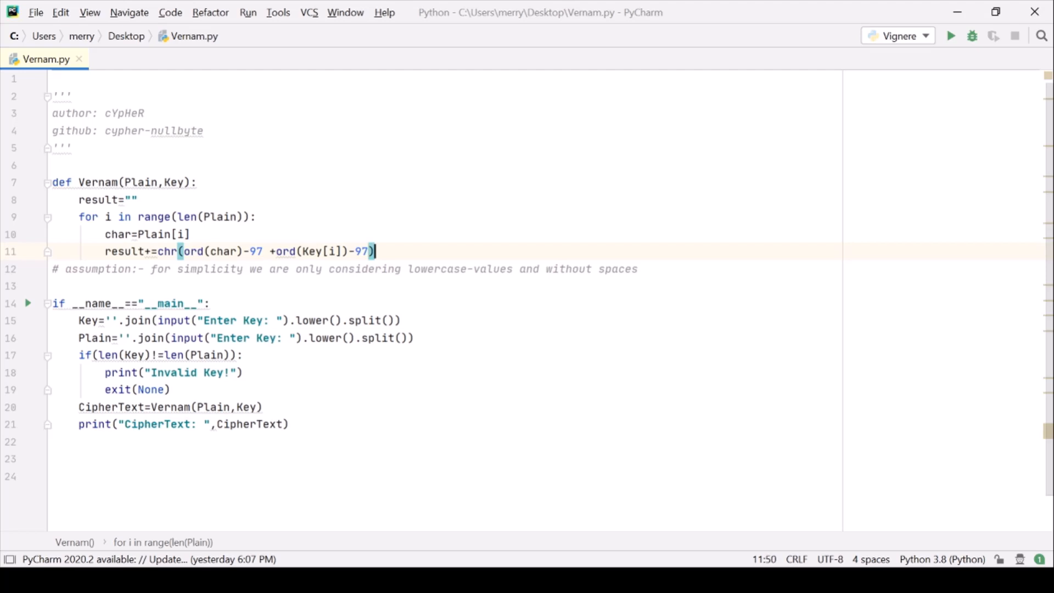
text(%)
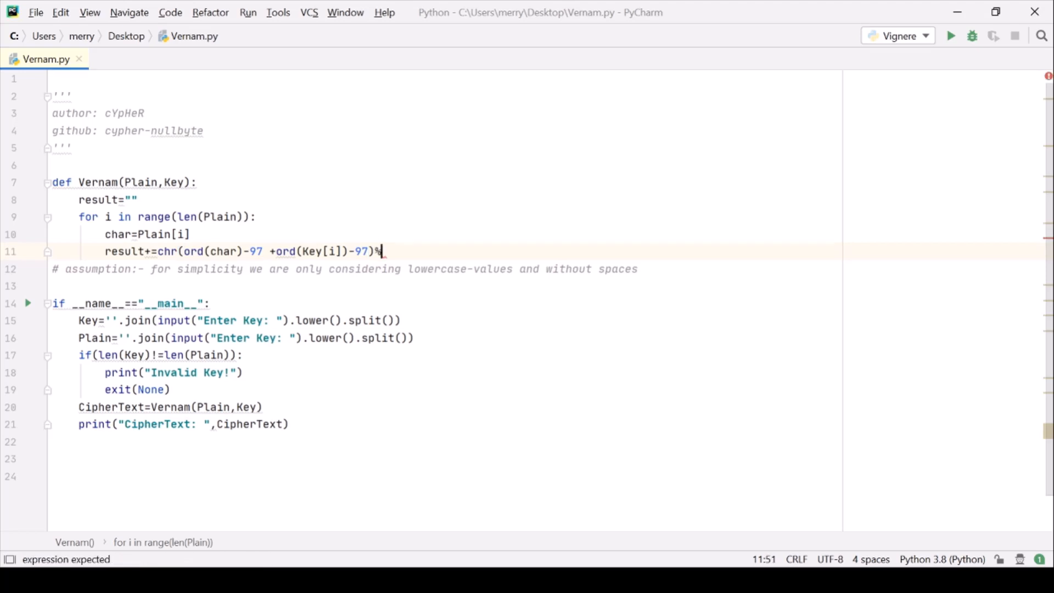
text(26)
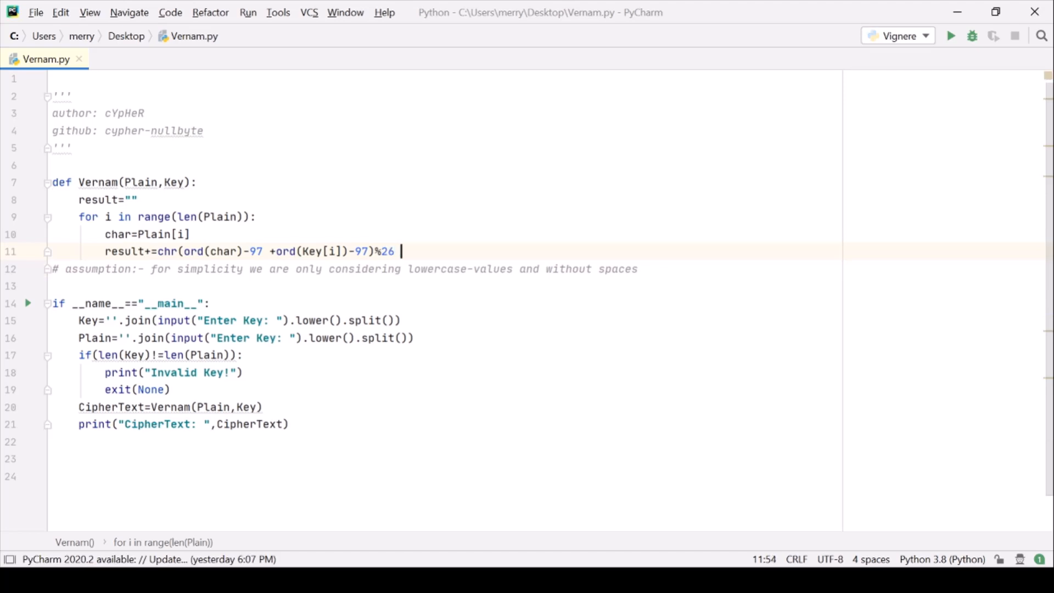
key(Backspace)
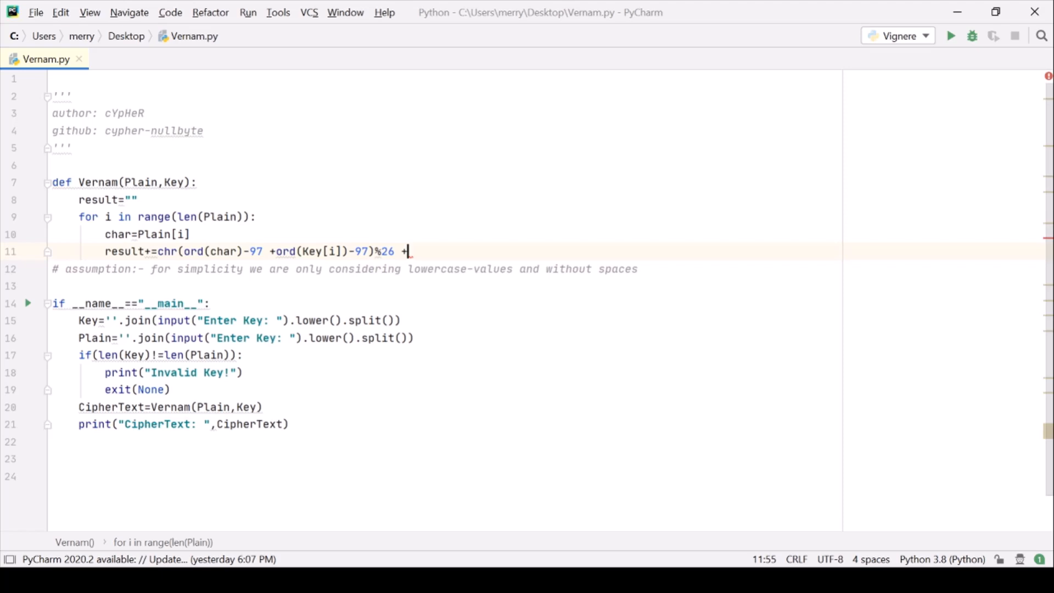
text(97))
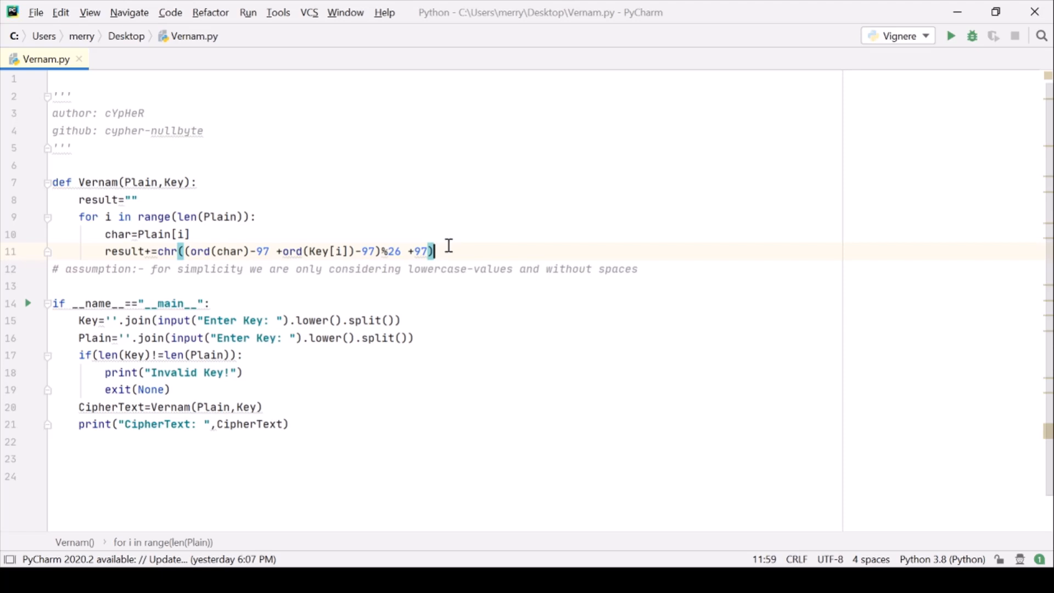
- Add return result on line 12 after the loop
text(re)
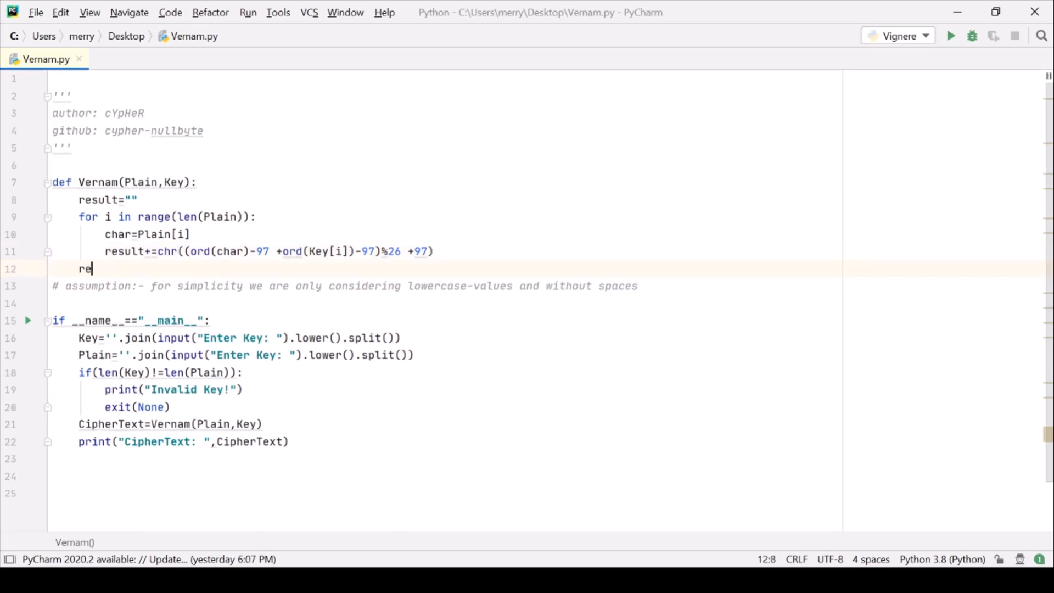
text(sult)
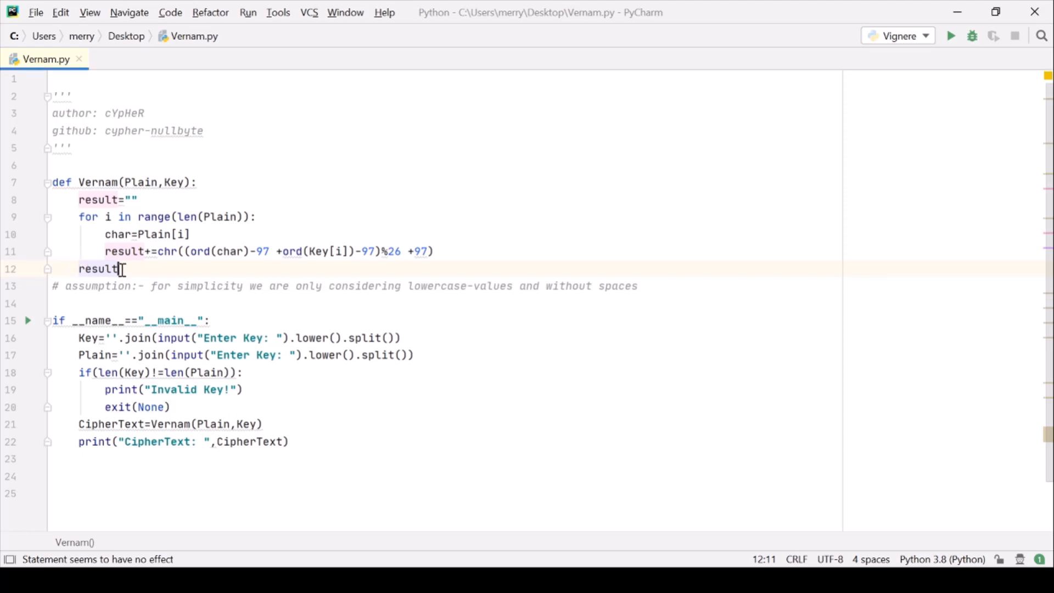
text(re)
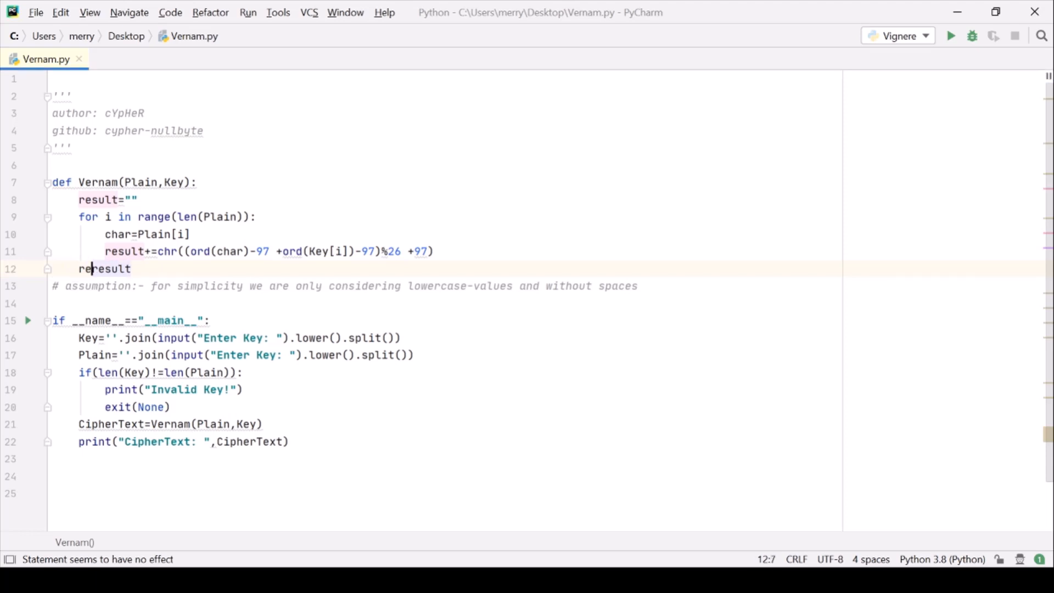
text(turn)
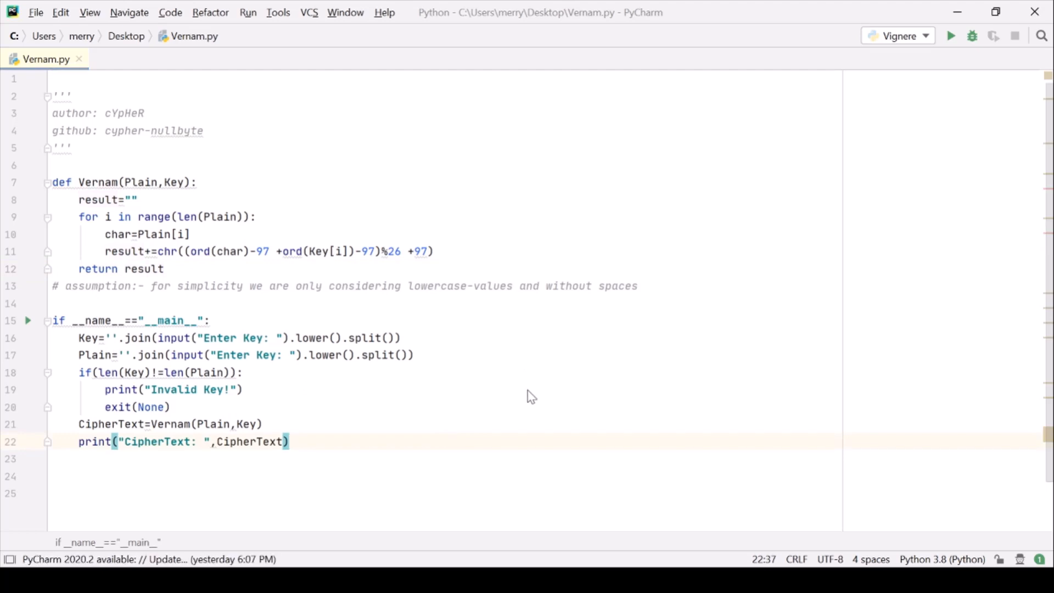
- Run Vernam.py with key abcd and plaintext hello
click(949, 35)
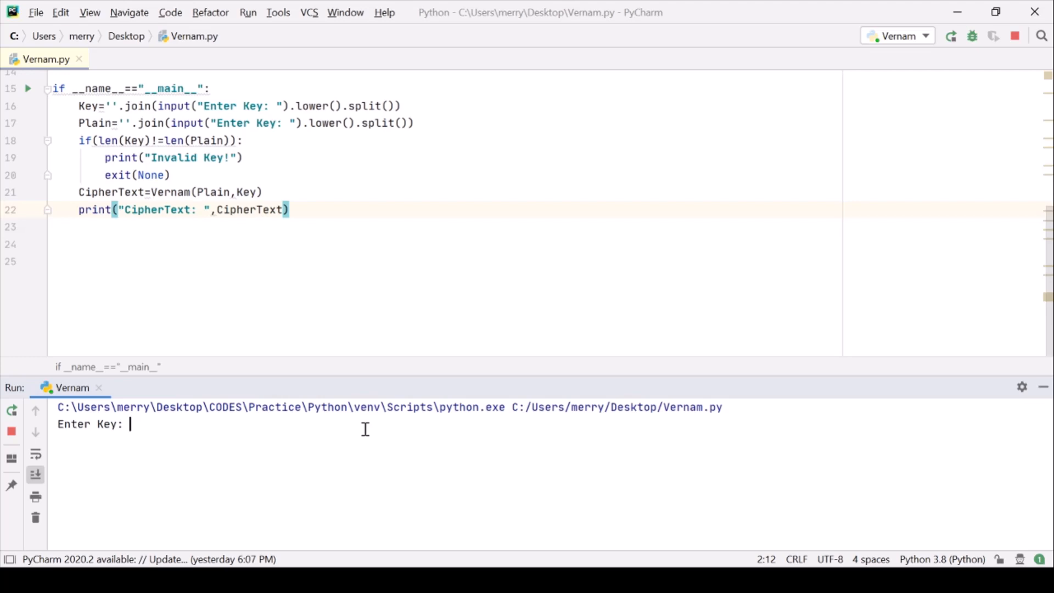
text(abcd)
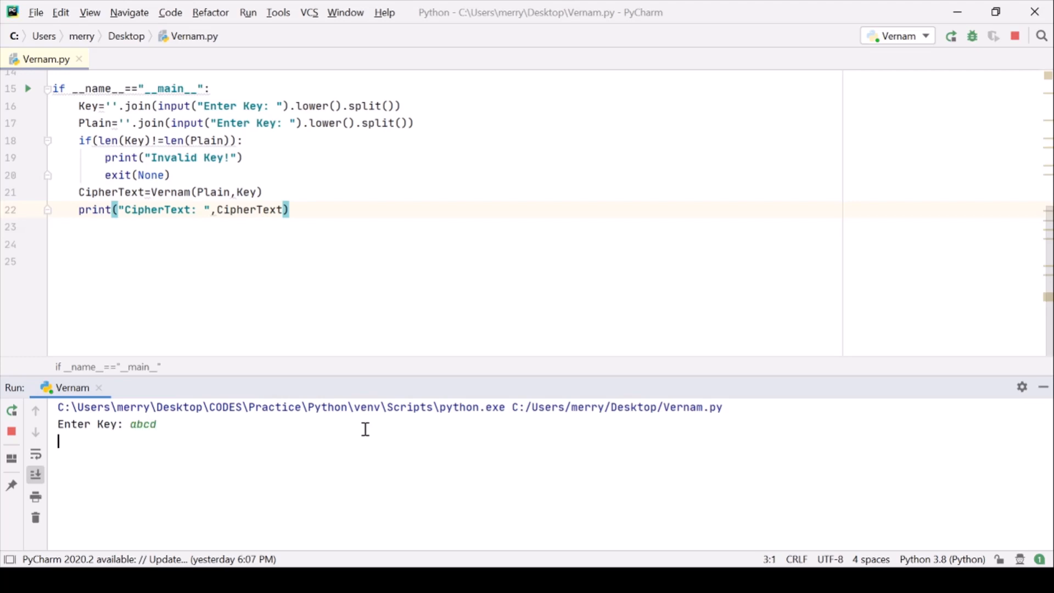
text(hell)
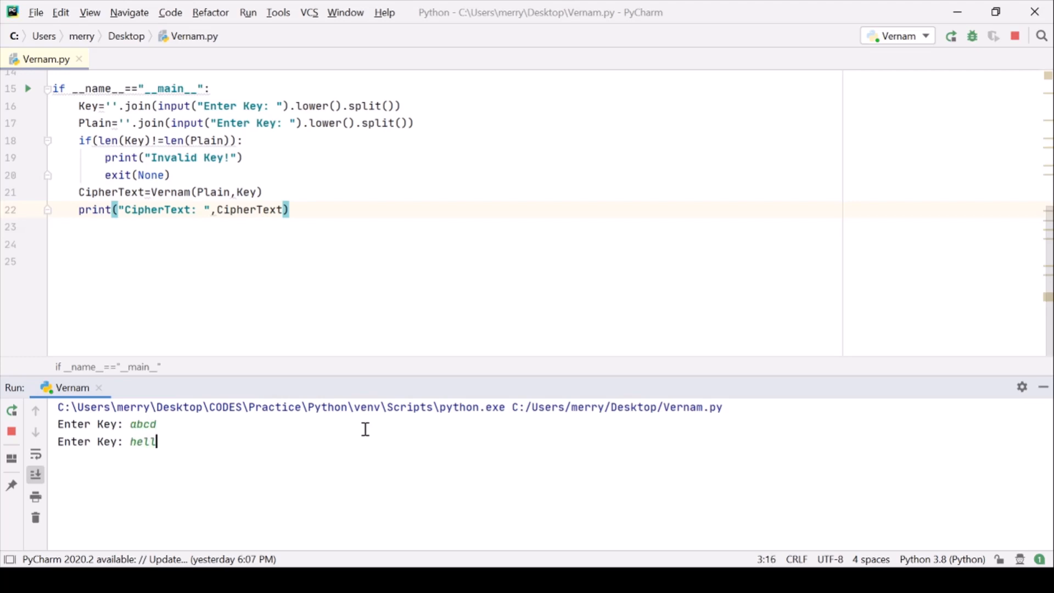
text(o)
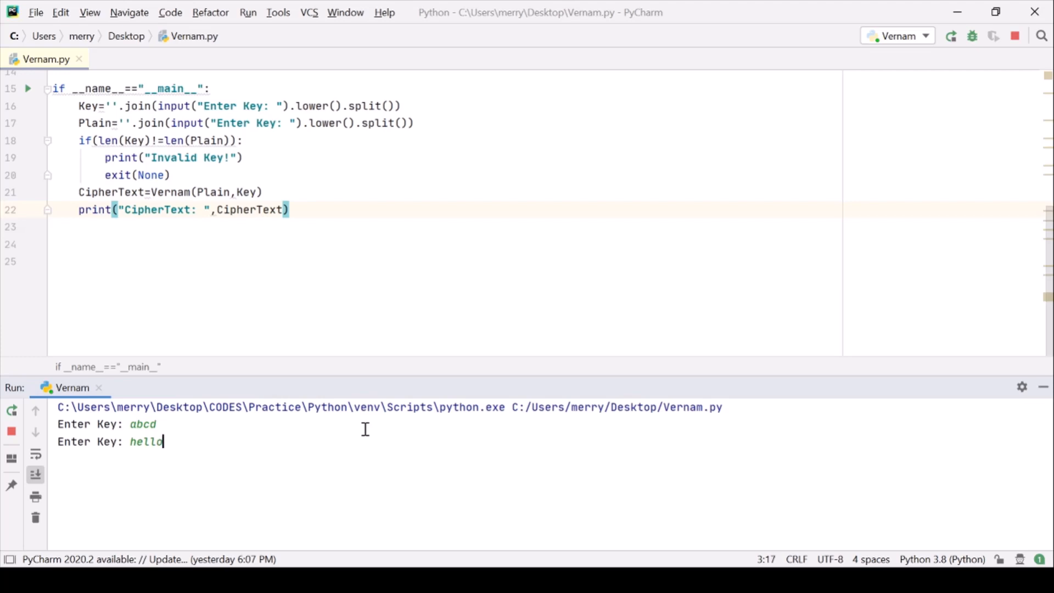
key(enter)
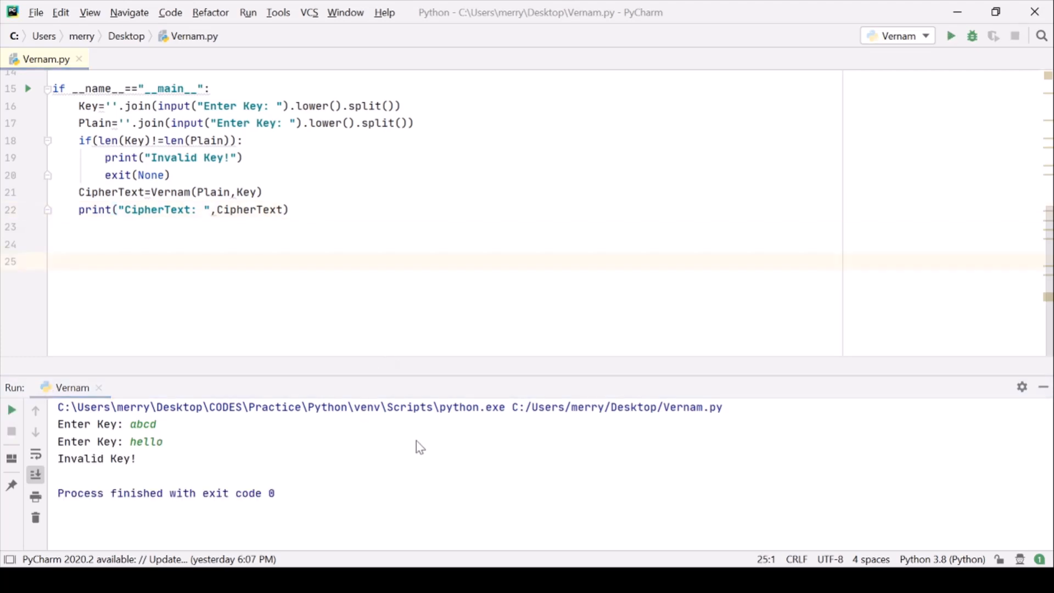
- Rerun with abcd and hell, select the hfno output, and click below the code
click(950, 36)
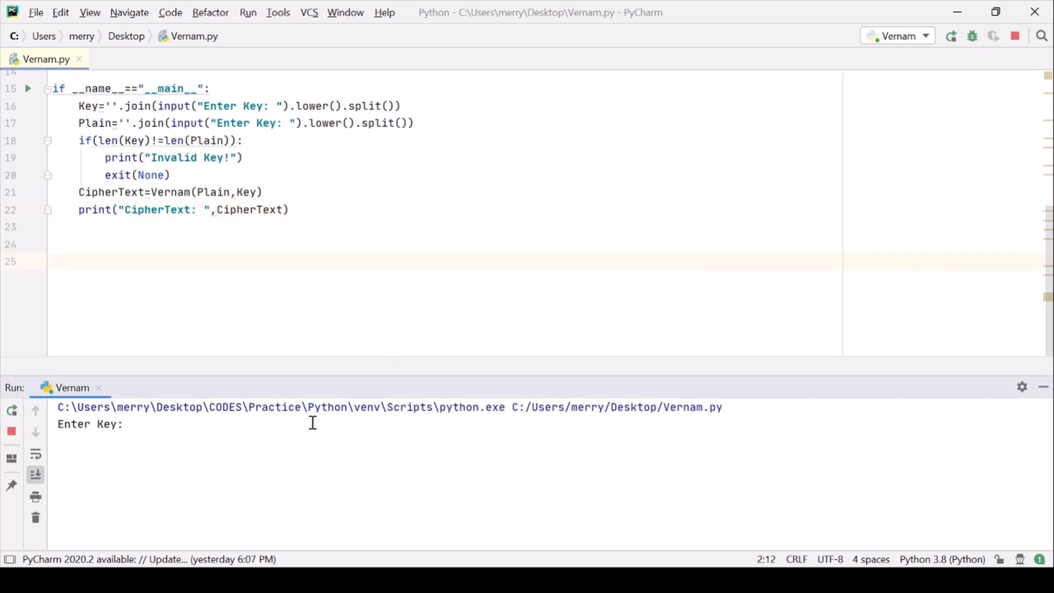
text(abcd)
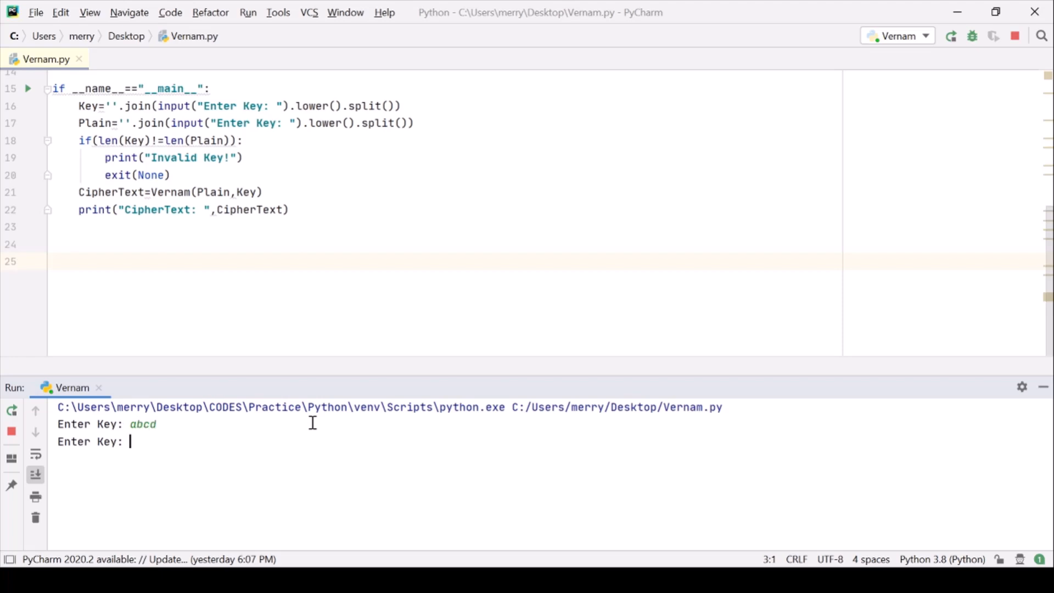
text(hell)
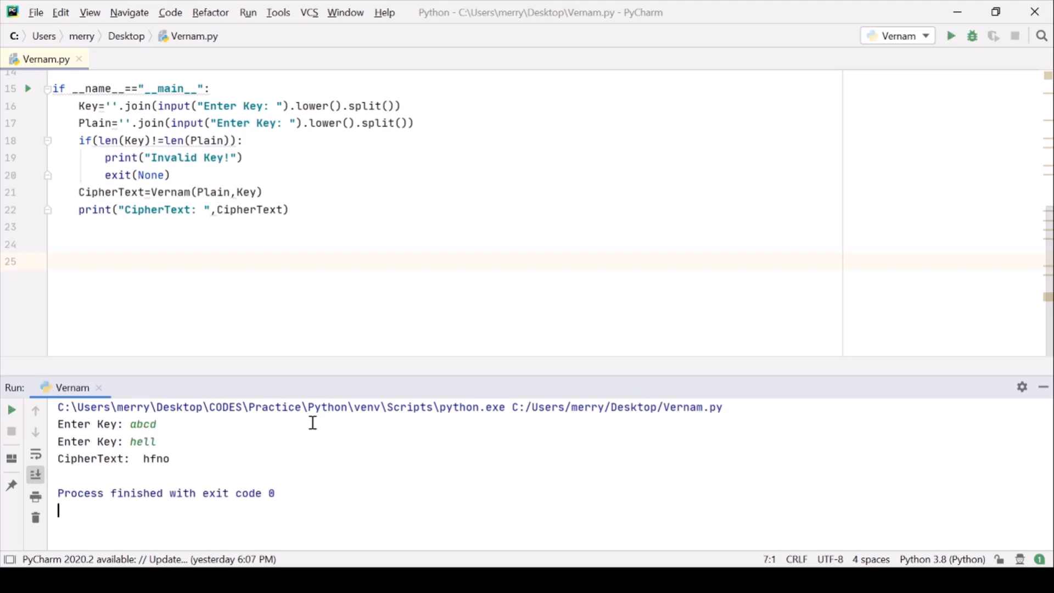
drag(60, 423, 169, 459)
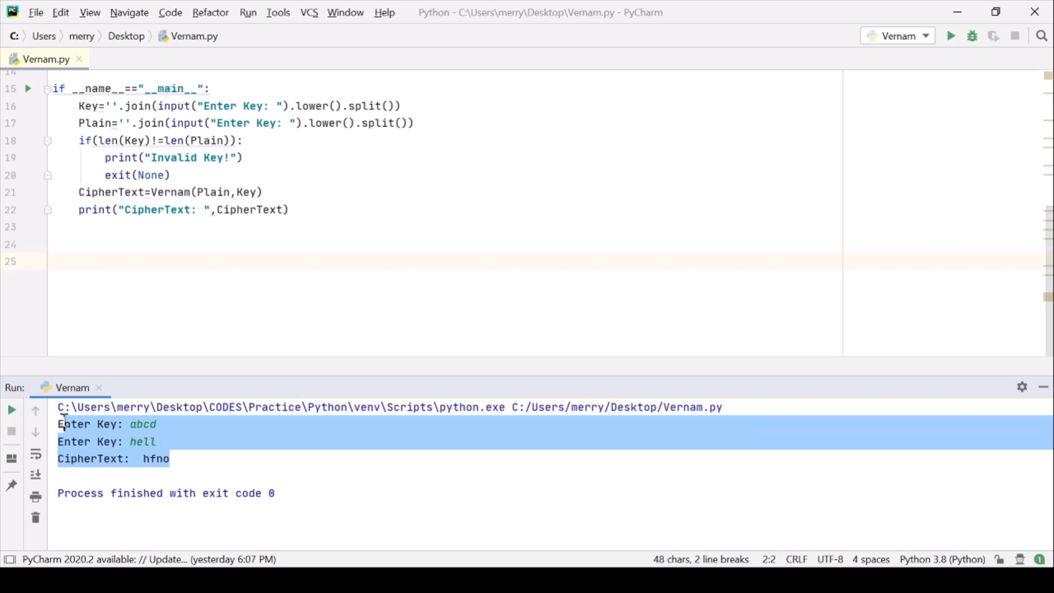
click(56, 261)
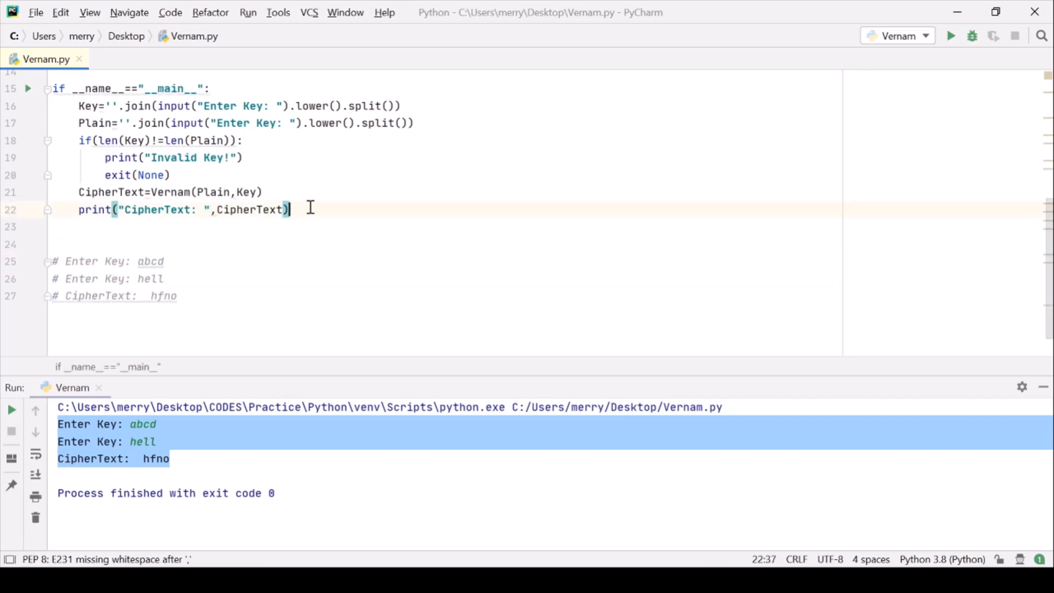
- Begin a print("PlainBack: ",Vernam(Plain,Key)) line below the ciphertext print
text(print(")
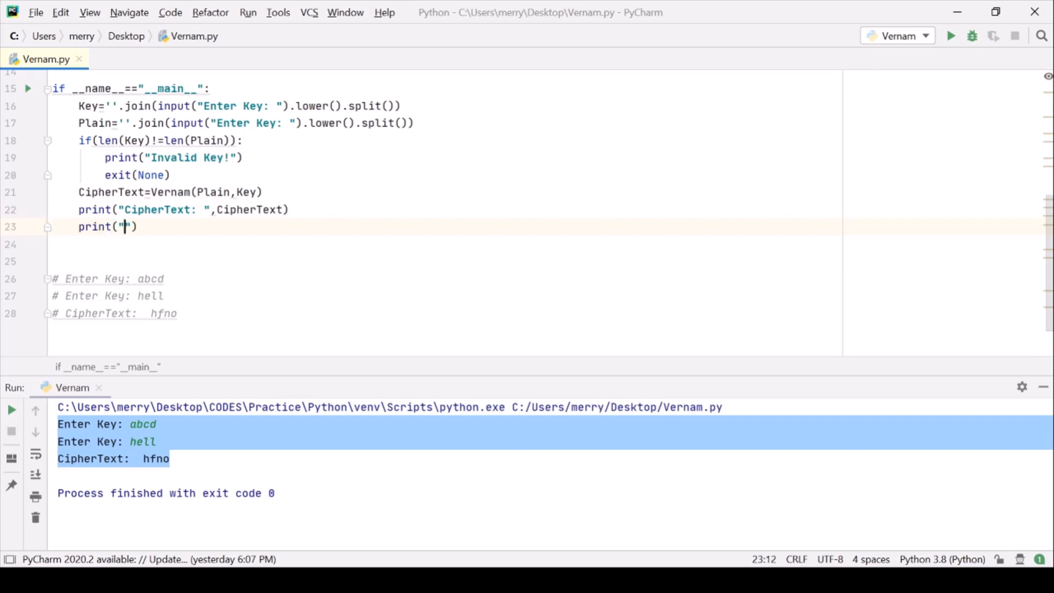
text(PlainBack:)
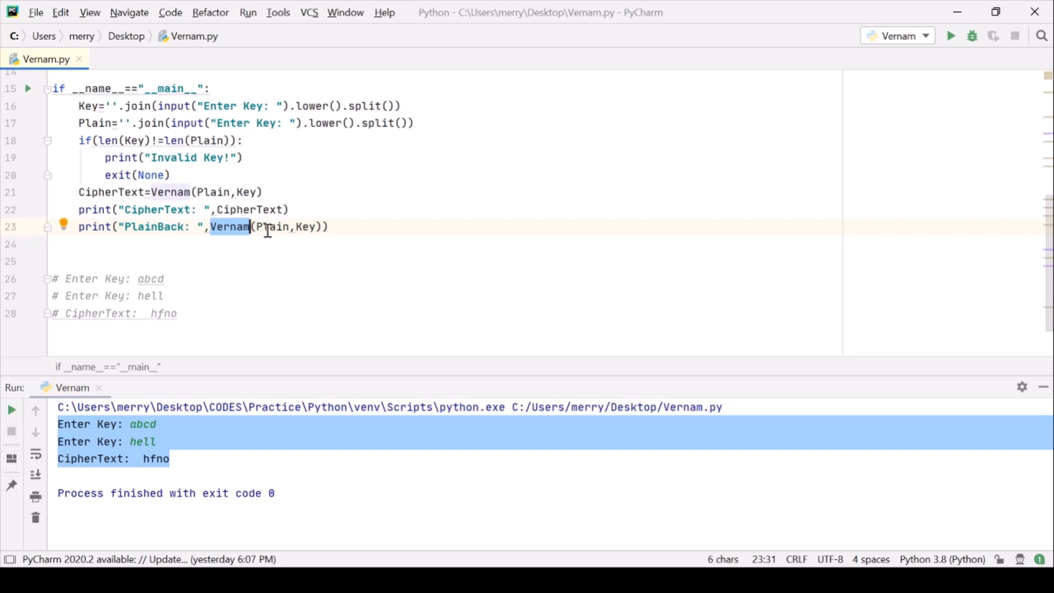
- Change the PlainBack call to Vernam(CipherText,Key,False) and add True to the encrypting call
text(CipherText)
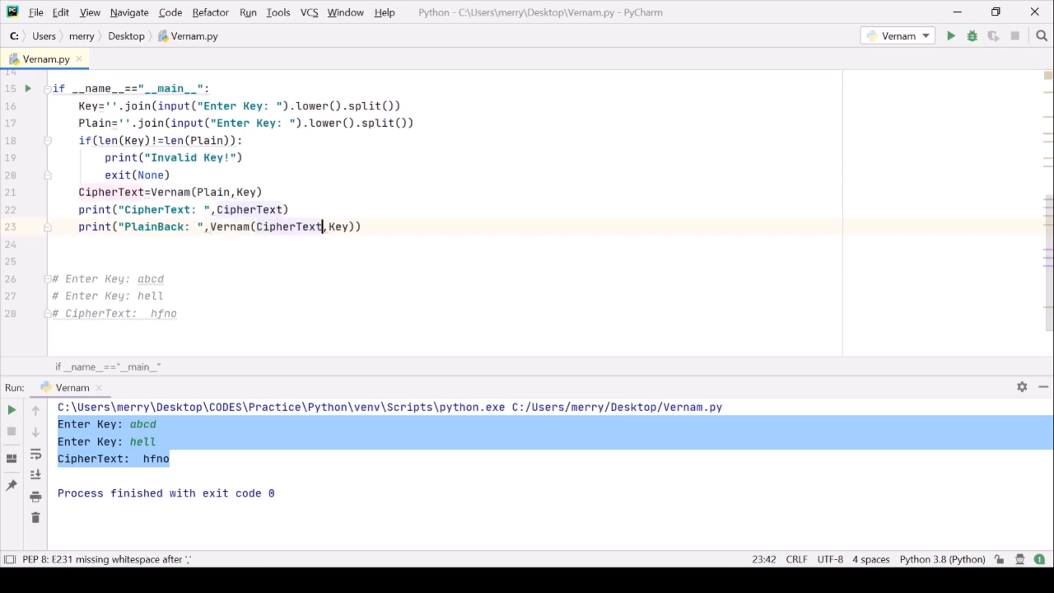
text(,)
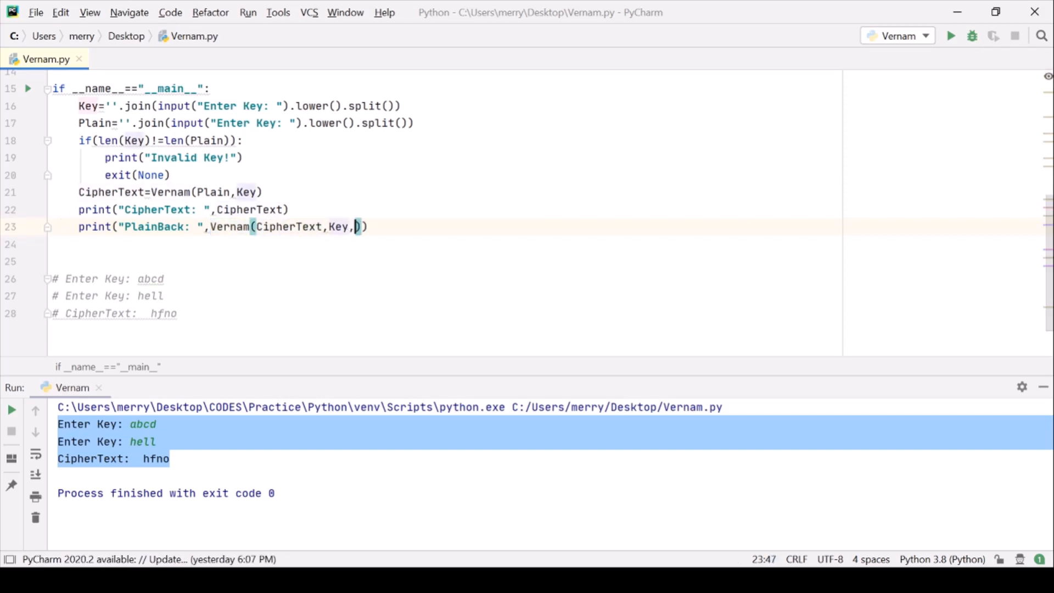
text(False)
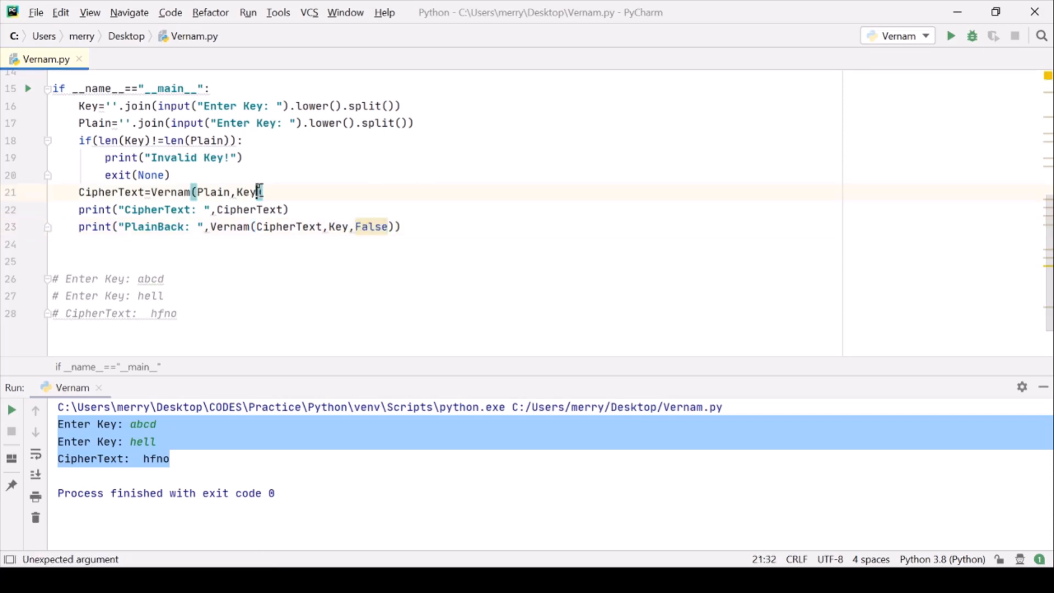
text(,Tru)
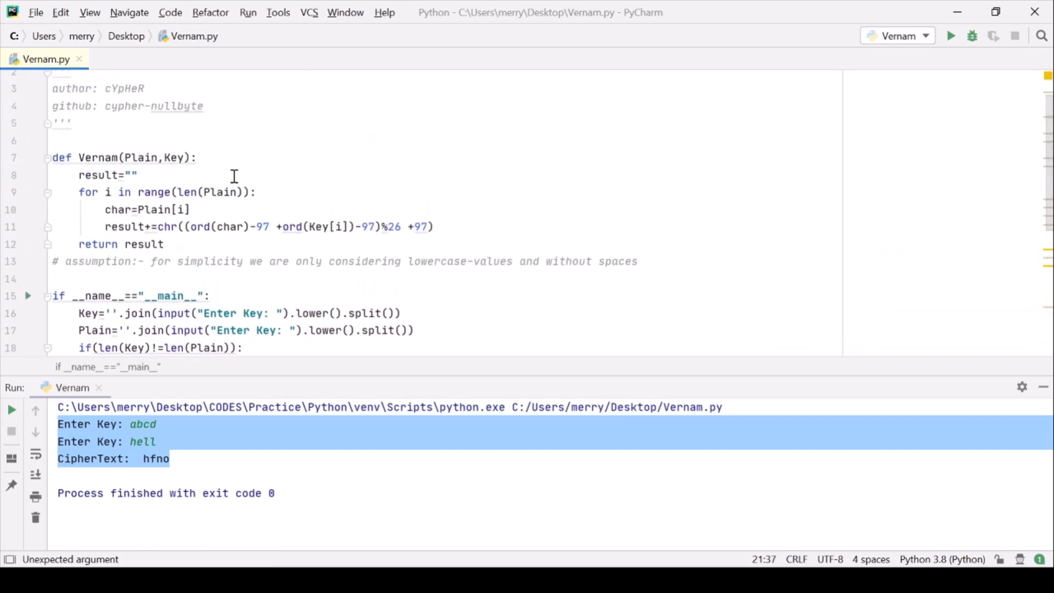
- Add a Flag parameter to def Vernam and wrap the encryption line in if(Flag):
text(,F)
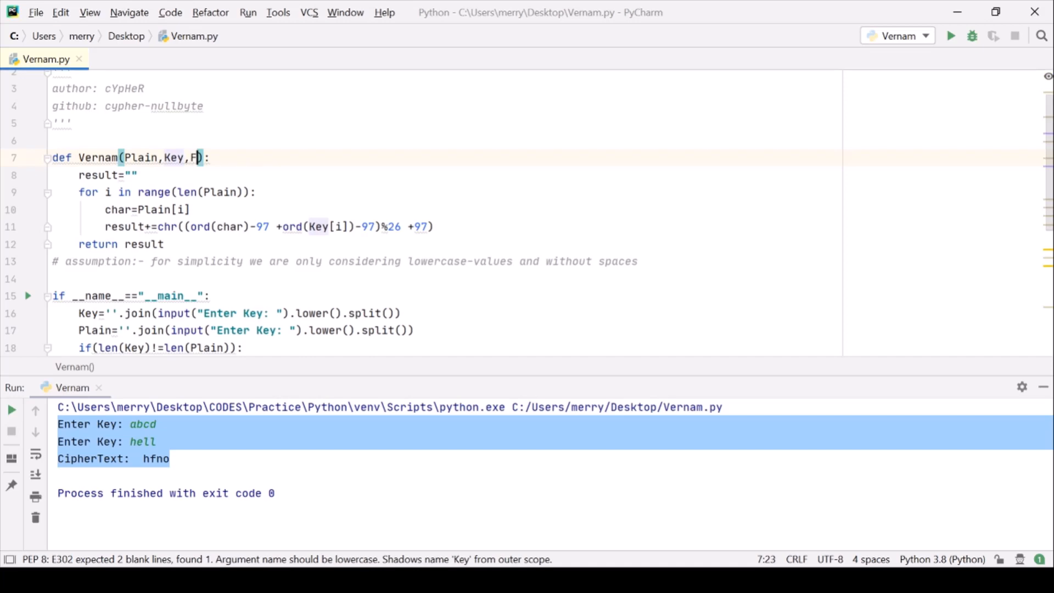
text(lag)
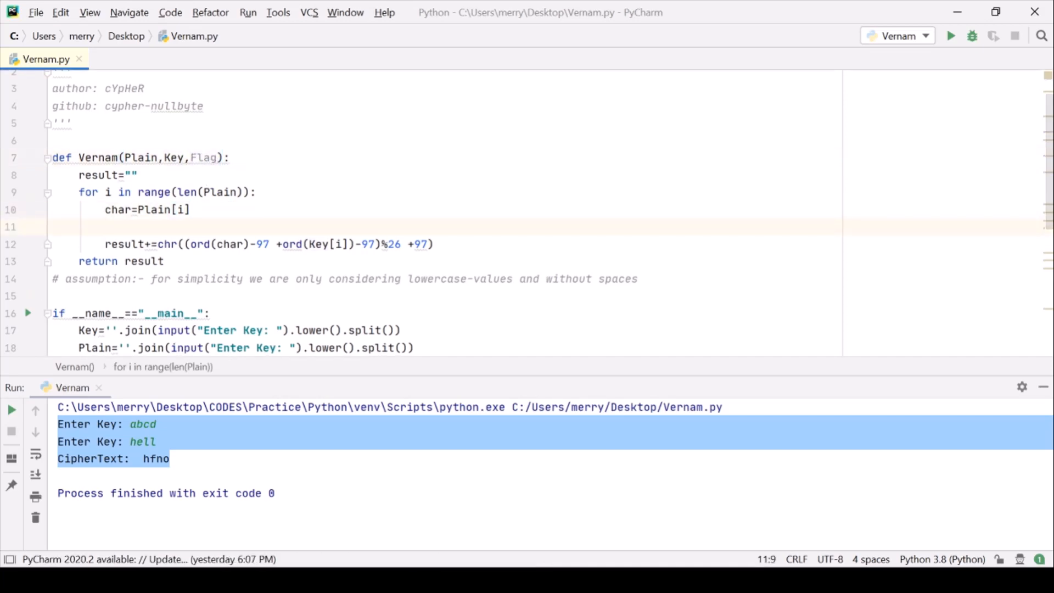
text(if)
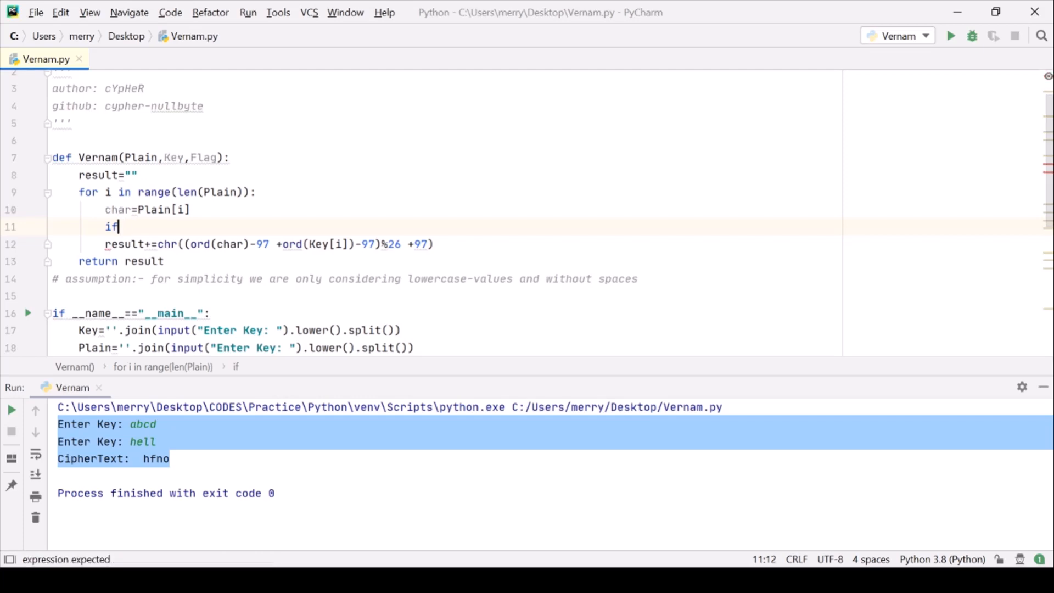
text((Fla))
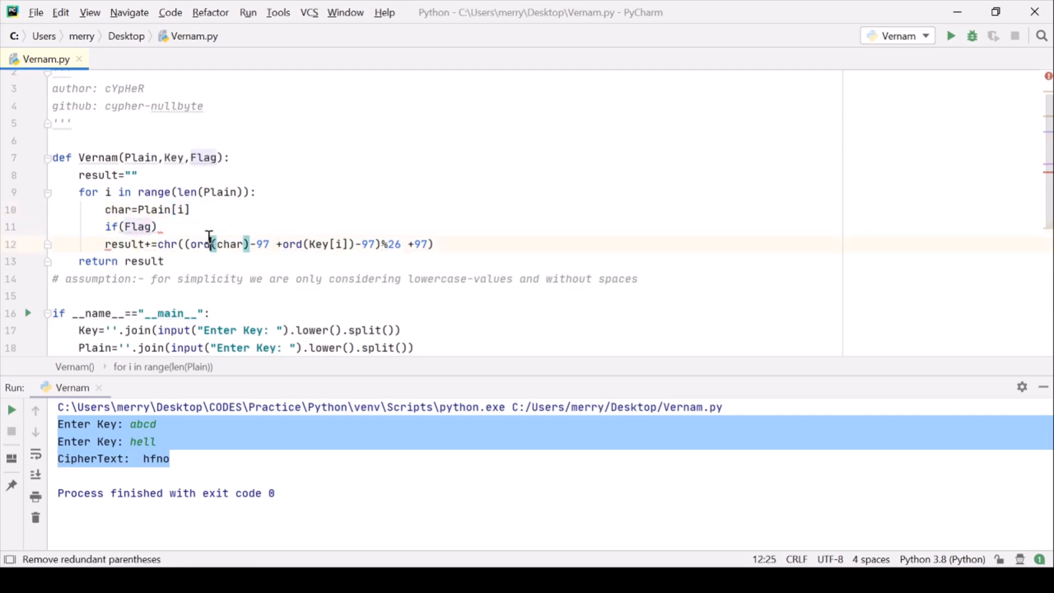
text(:)
text(else:)
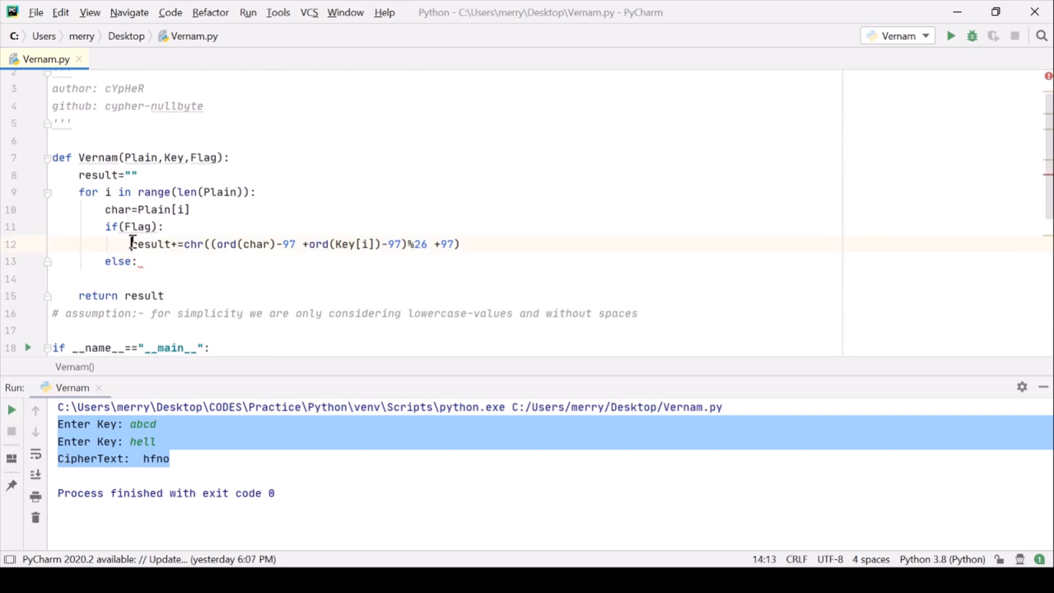
- Paste a copy of the encryption formula under else: and select its first '- 97'
drag(131, 244, 460, 244)
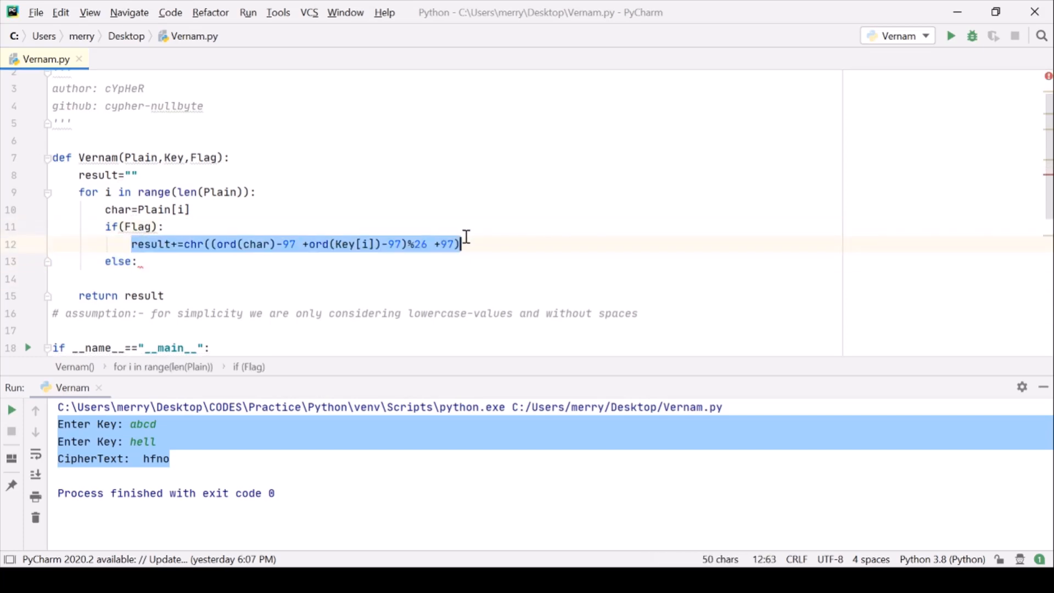
click(135, 278)
text(result += chr((ord(char) - 97 + ord(Key[i]) - 97) % 26 + 97))
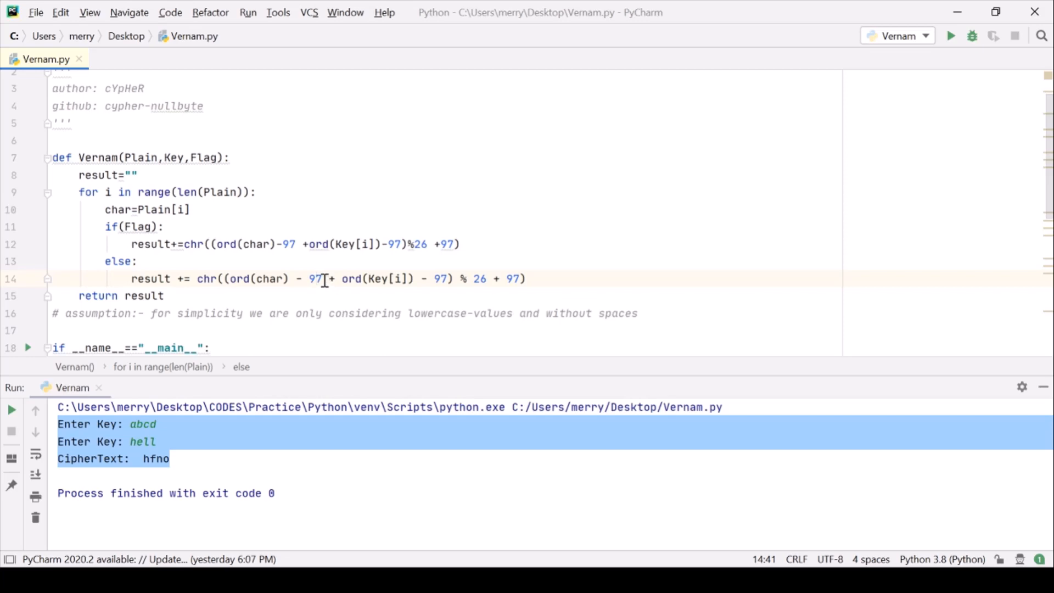
click(210, 244)
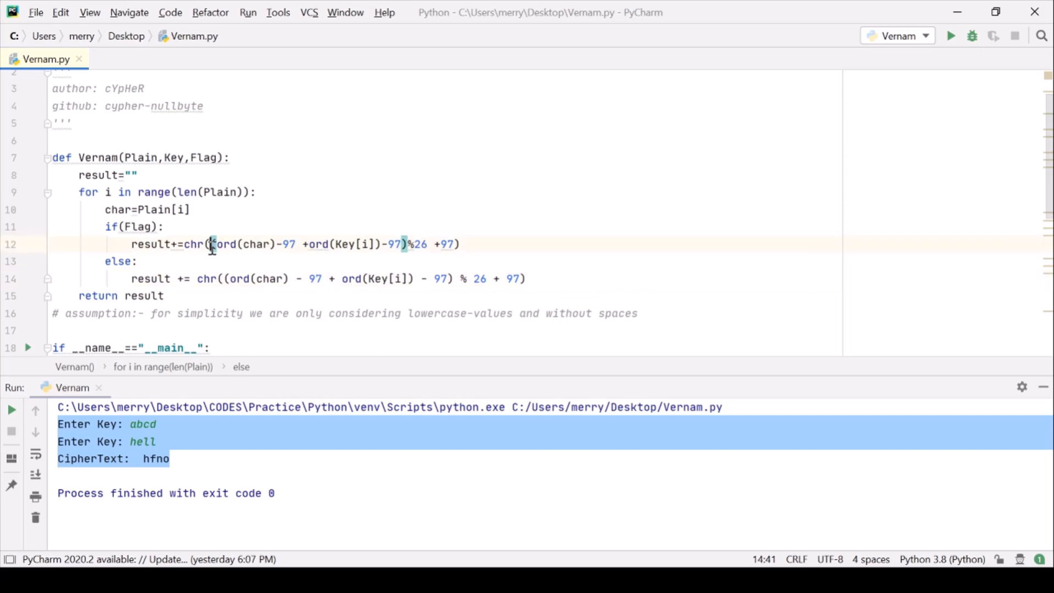
drag(210, 244, 403, 244)
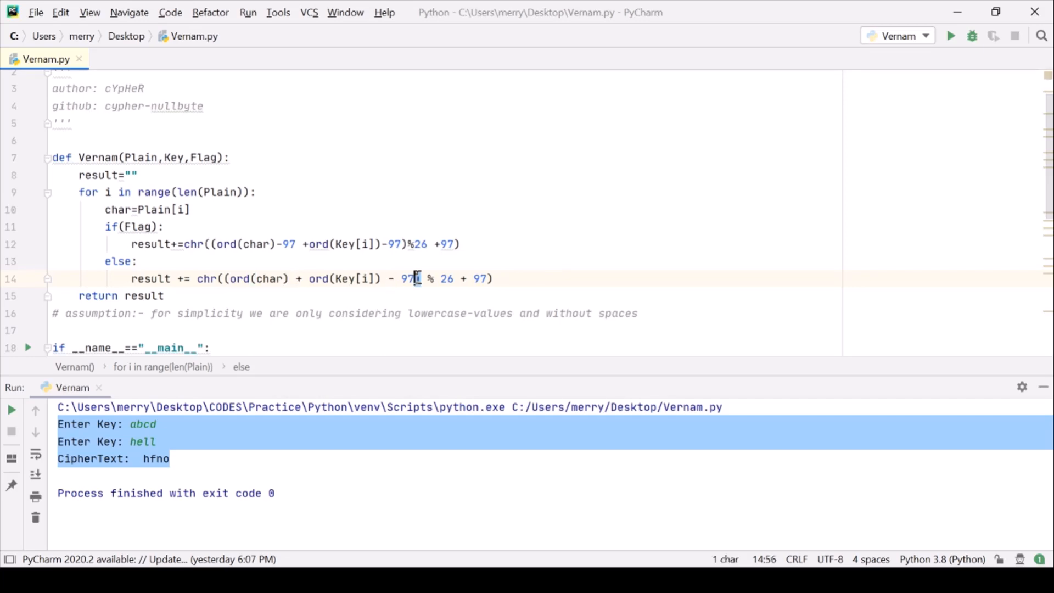
- Edit the else line to chr((ord(char) - ord(Key[i])+26) % 26 + 97)
drag(419, 278, 376, 278)
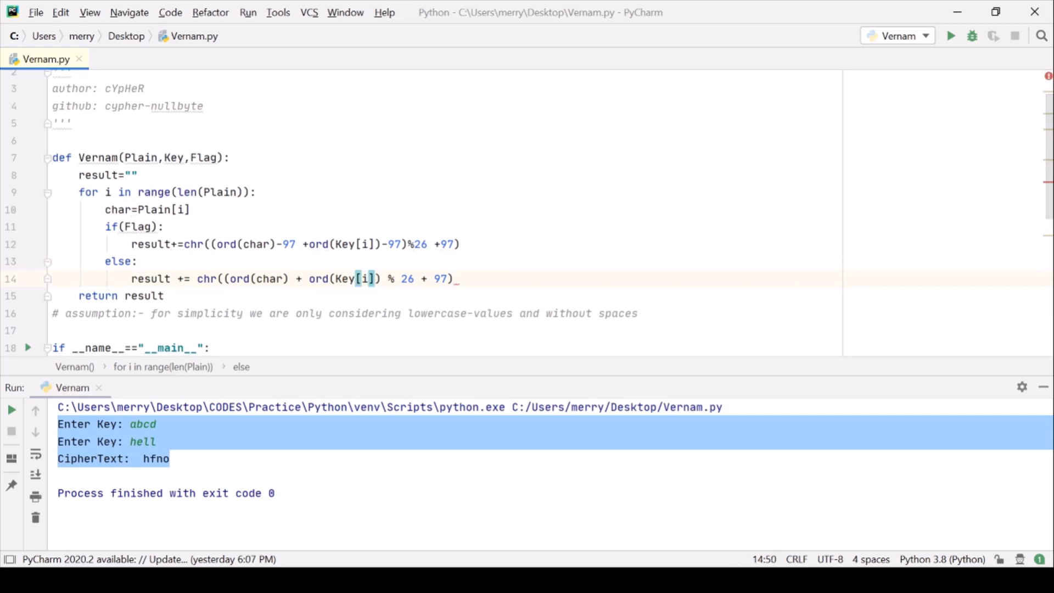
click(309, 278)
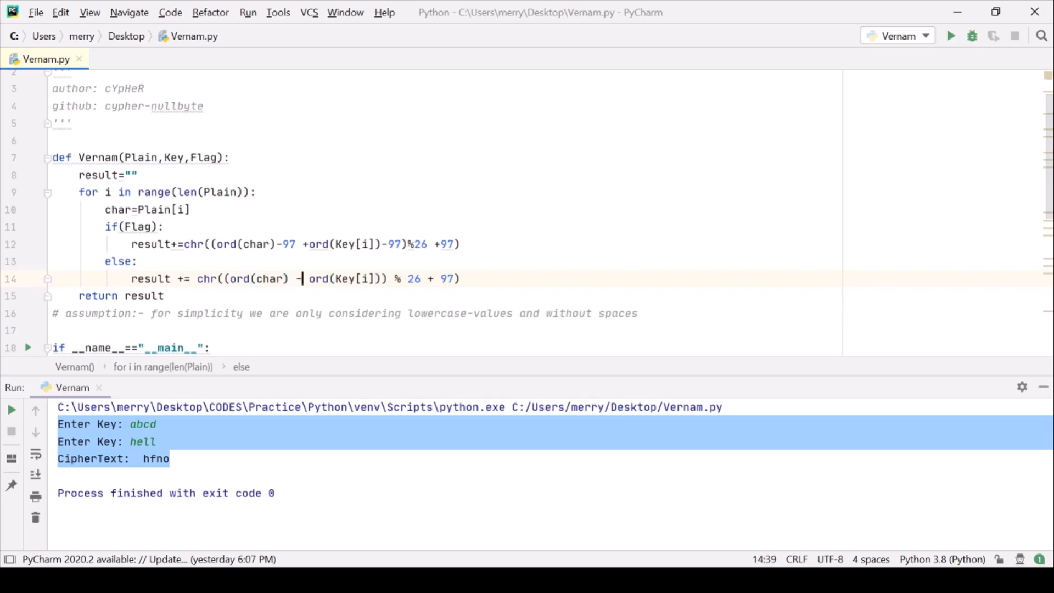
text(+26)
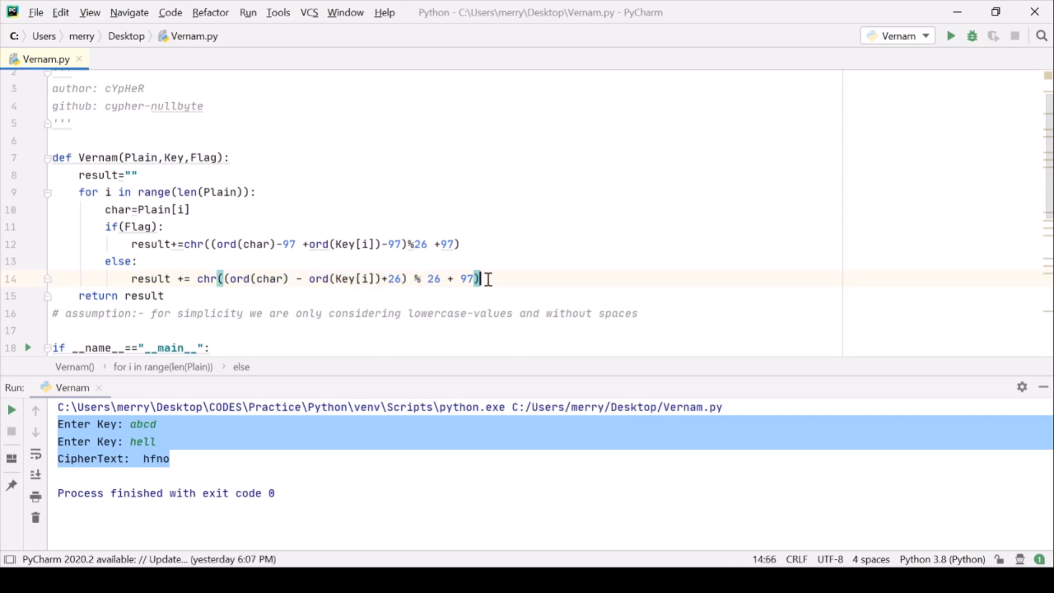
scroll(down, 3)
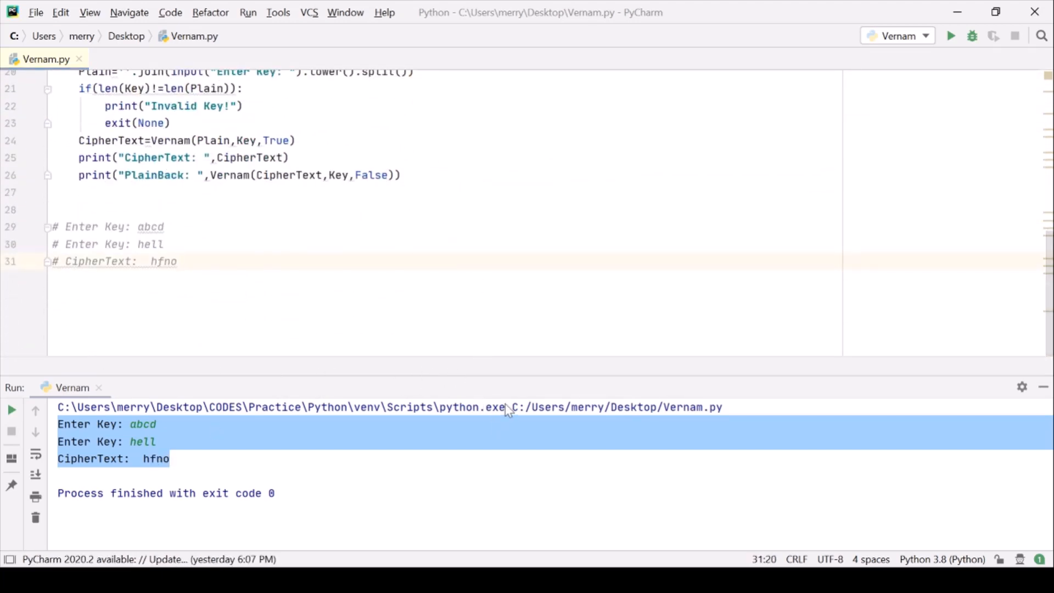
- Run the script with key abcd and text hell, confirming CipherText hfno and PlainBack hell
click(950, 35)
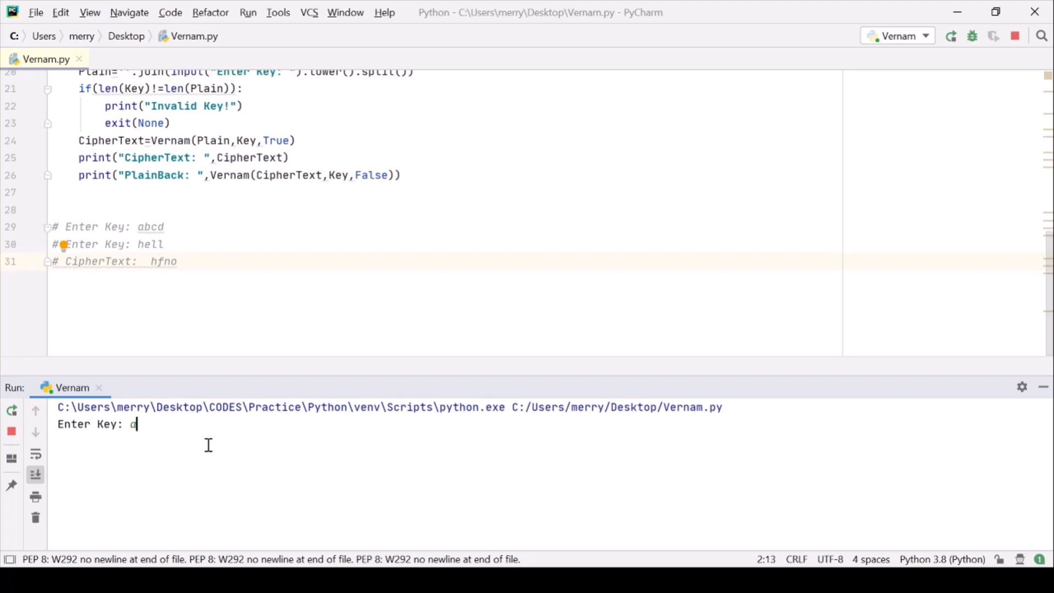
text(bcd)
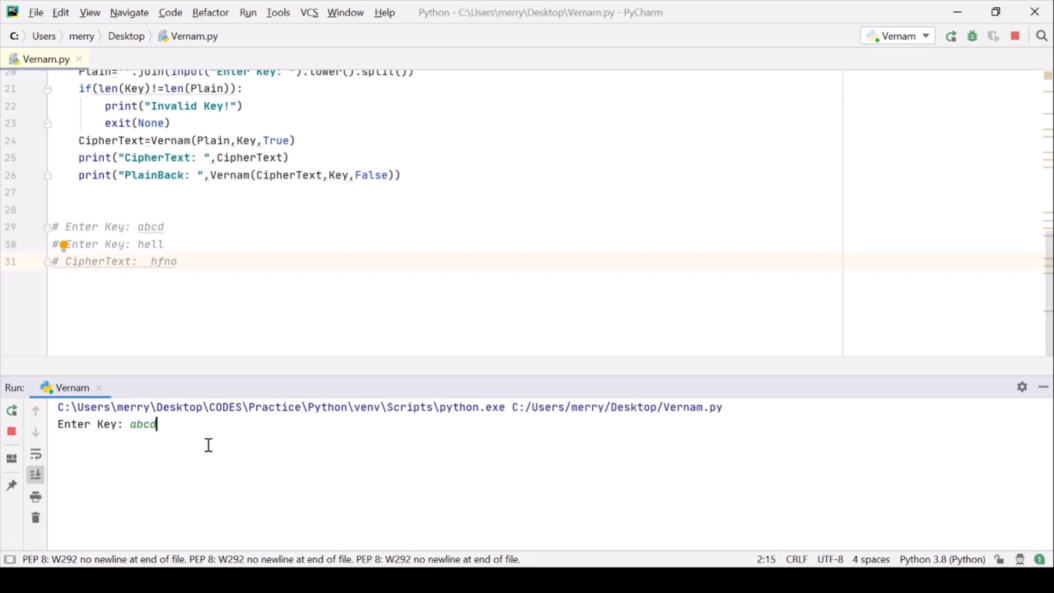
text(hell)
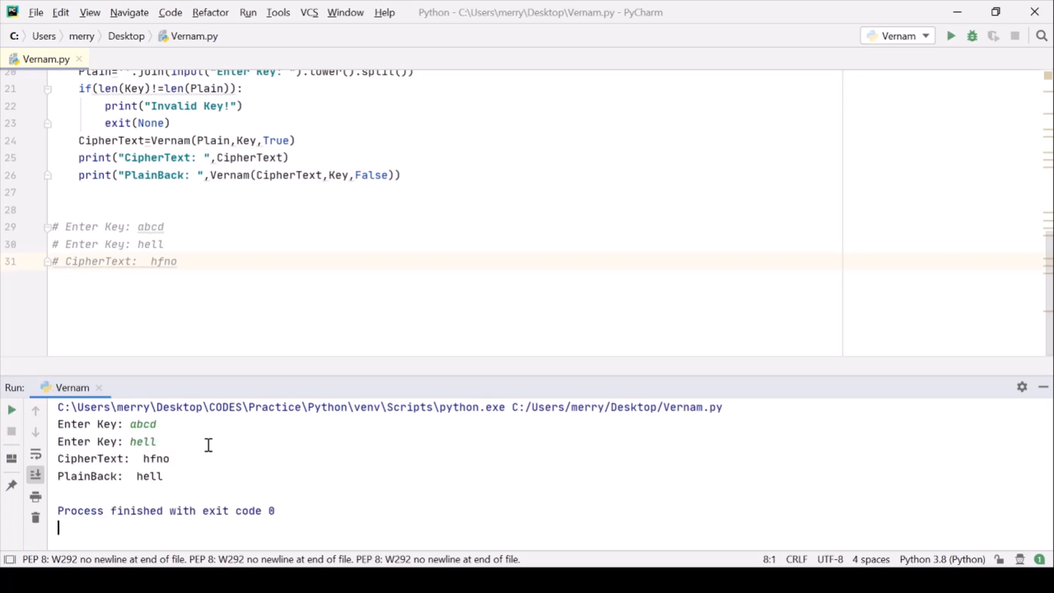
double_click(148, 476)
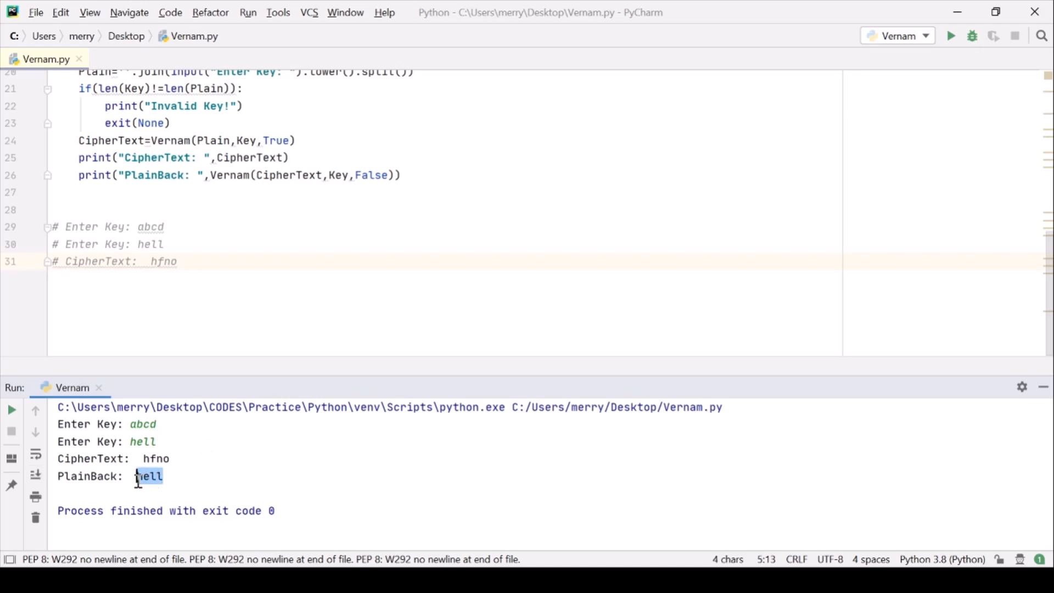